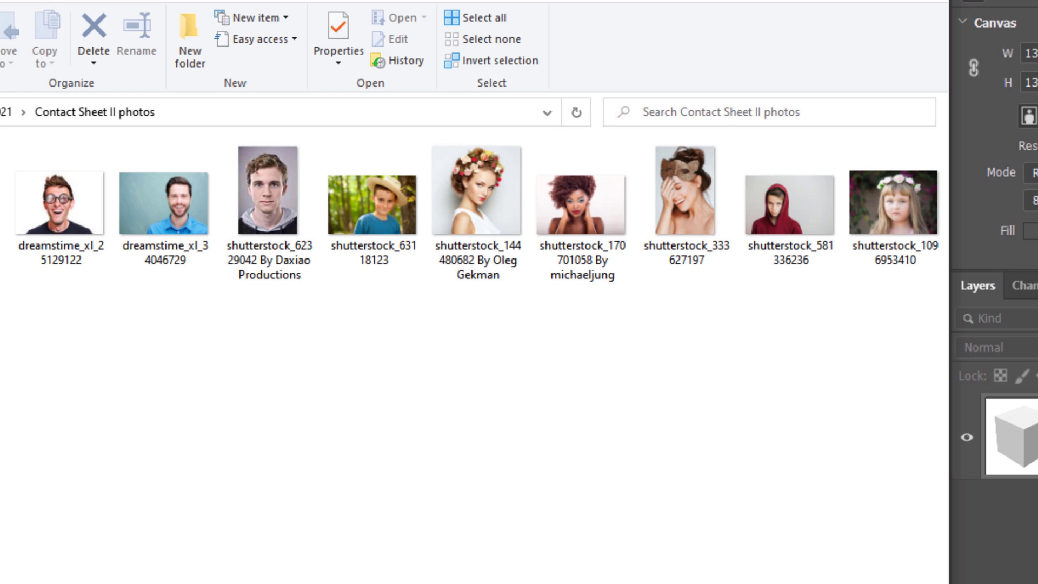
# Step: Switch to the cube image document and bring up the File menu's automation commands
pyautogui.click(782, 54)
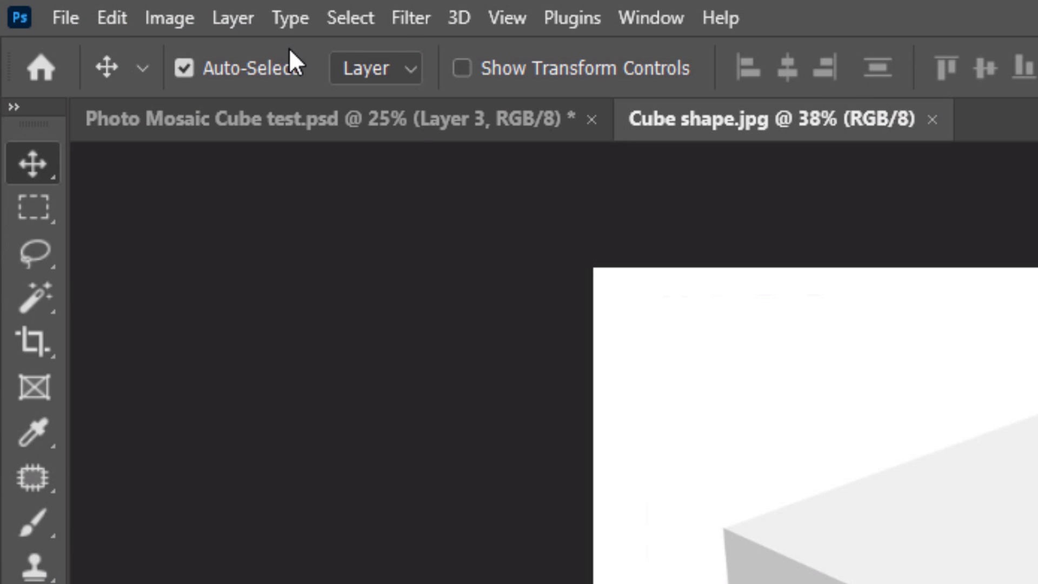
pyautogui.click(64, 19)
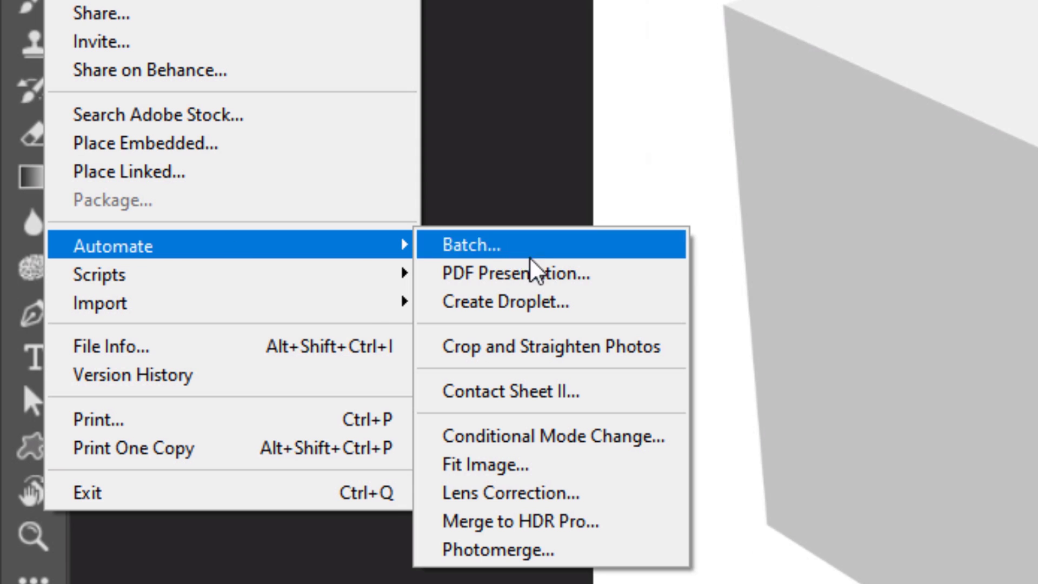
# Step: Start Contact Sheet II using the Contact Sheet II photos folder as the source
pyautogui.click(516, 390)
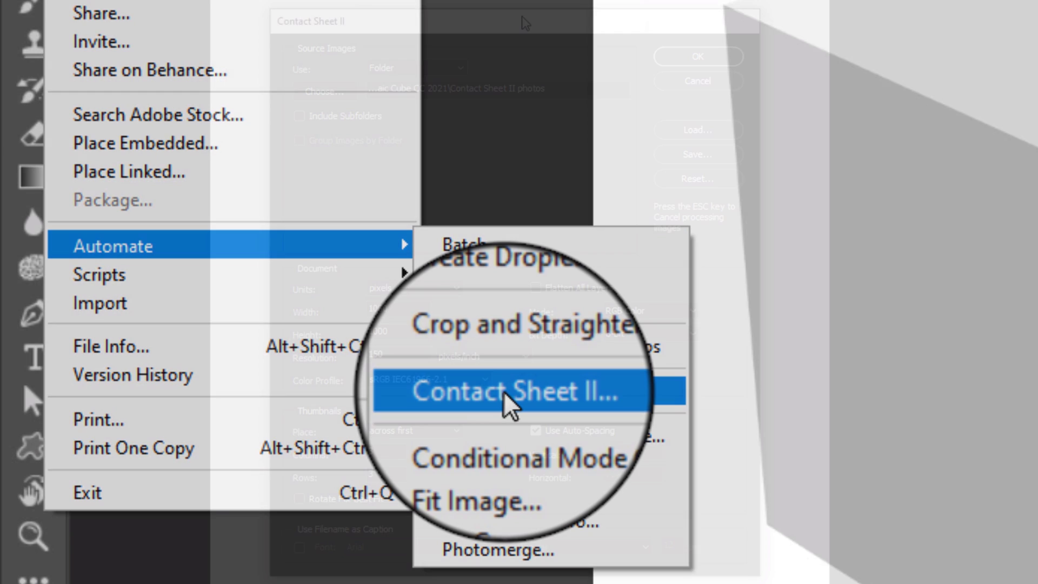
pyautogui.click(509, 391)
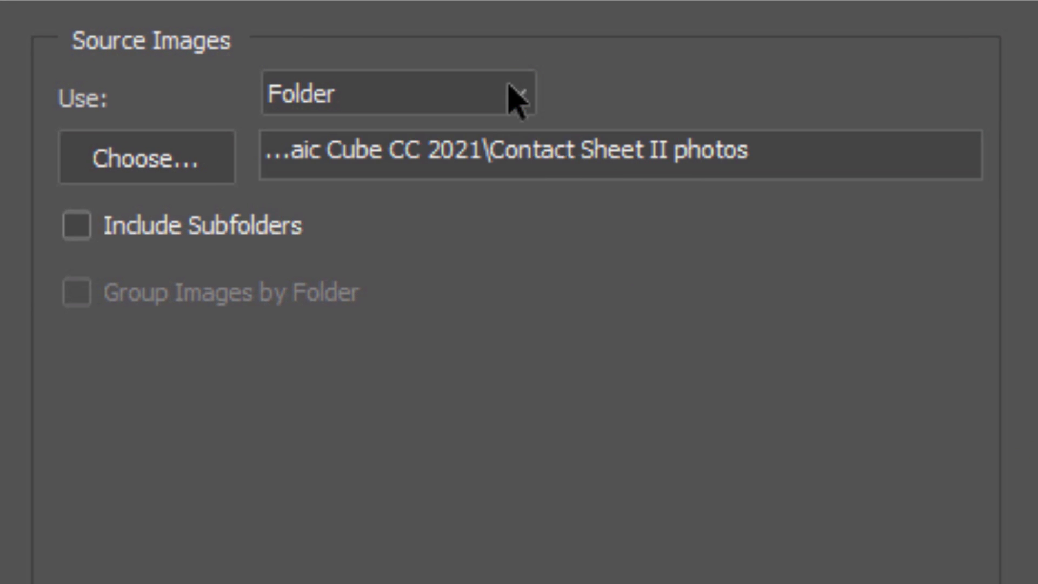
pyautogui.click(146, 158)
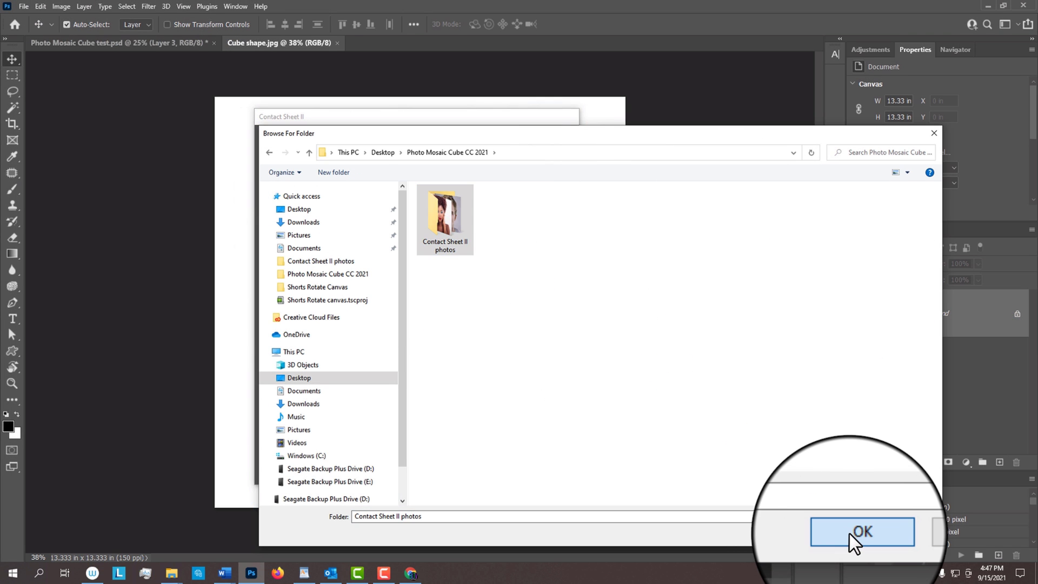
pyautogui.click(861, 532)
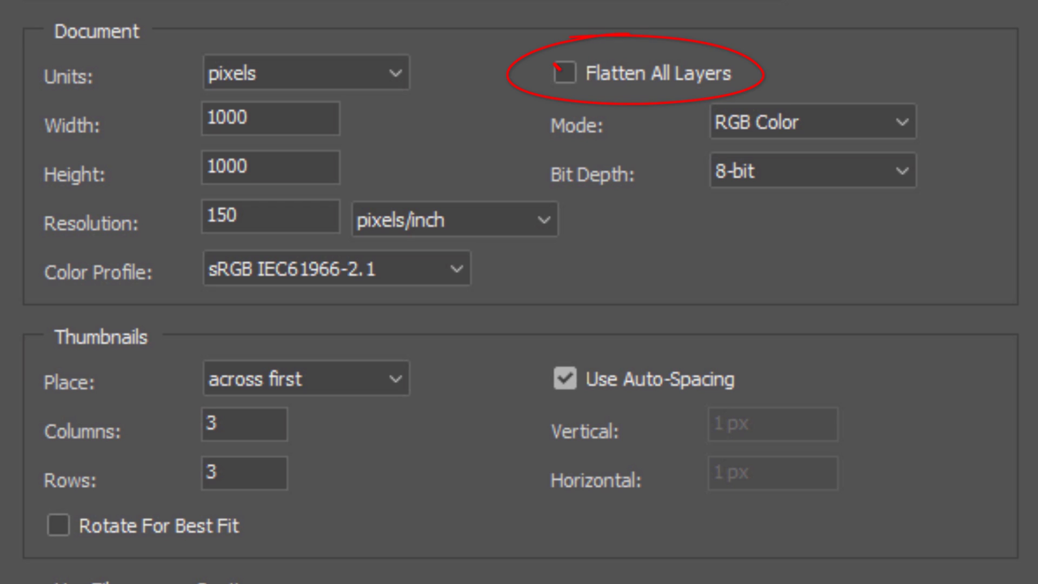
# Step: Keep layers unflattened and set the thumbnail grid to 3 columns by 3 rows
pyautogui.click(564, 73)
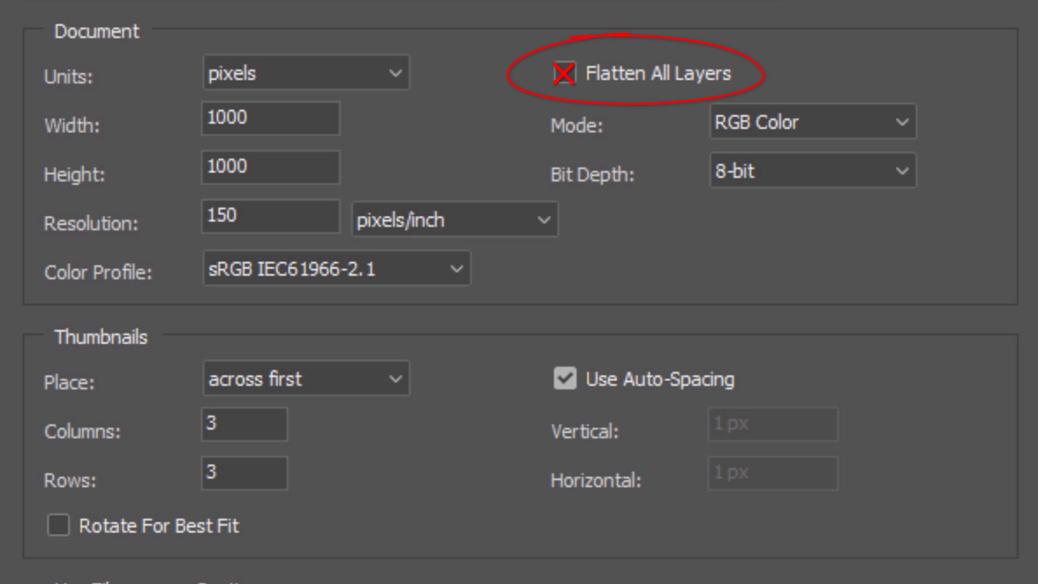
pyautogui.click(563, 73)
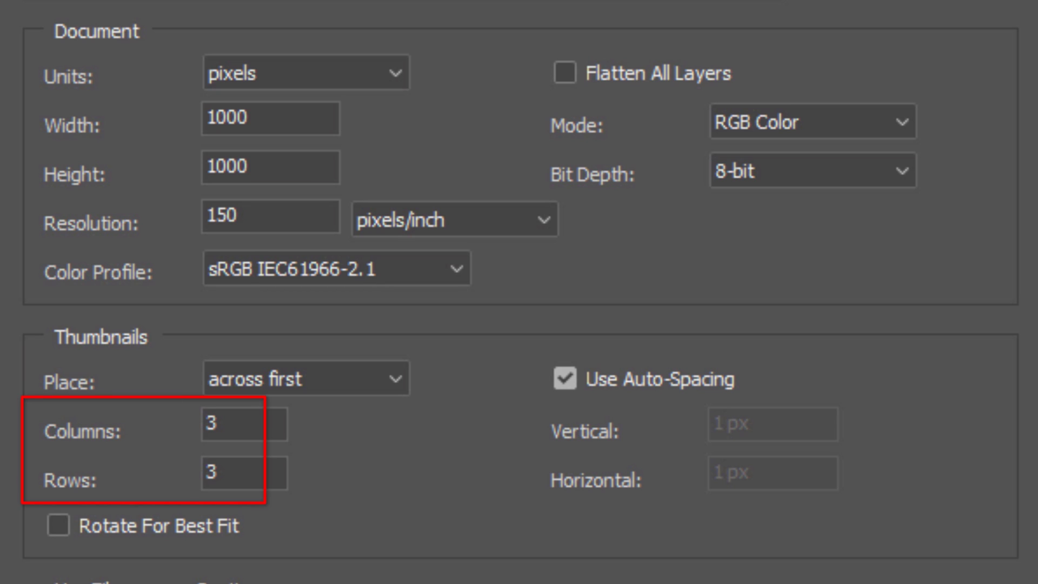
pyautogui.click(56, 528)
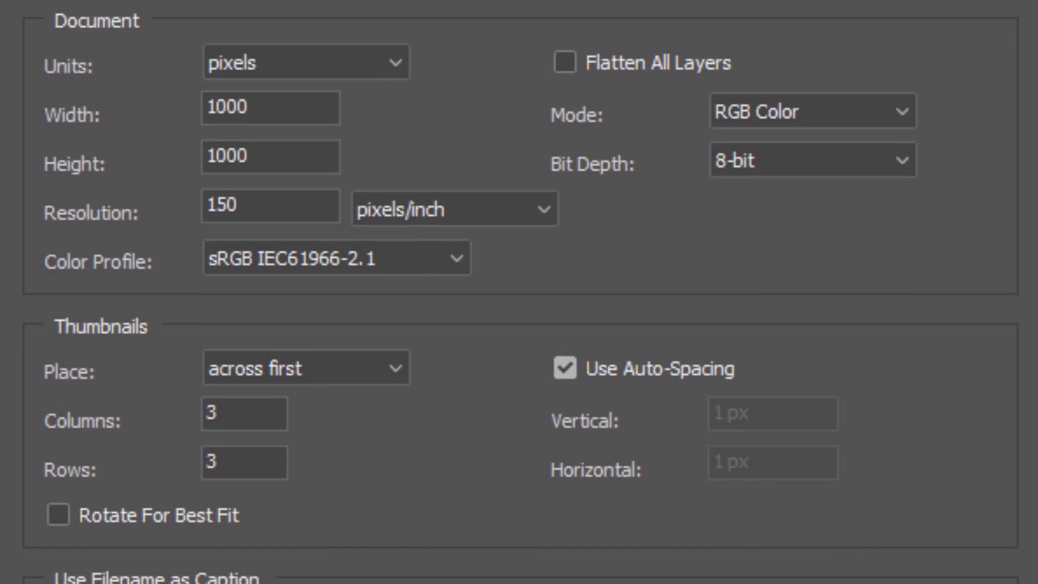
pyautogui.scroll(-3)
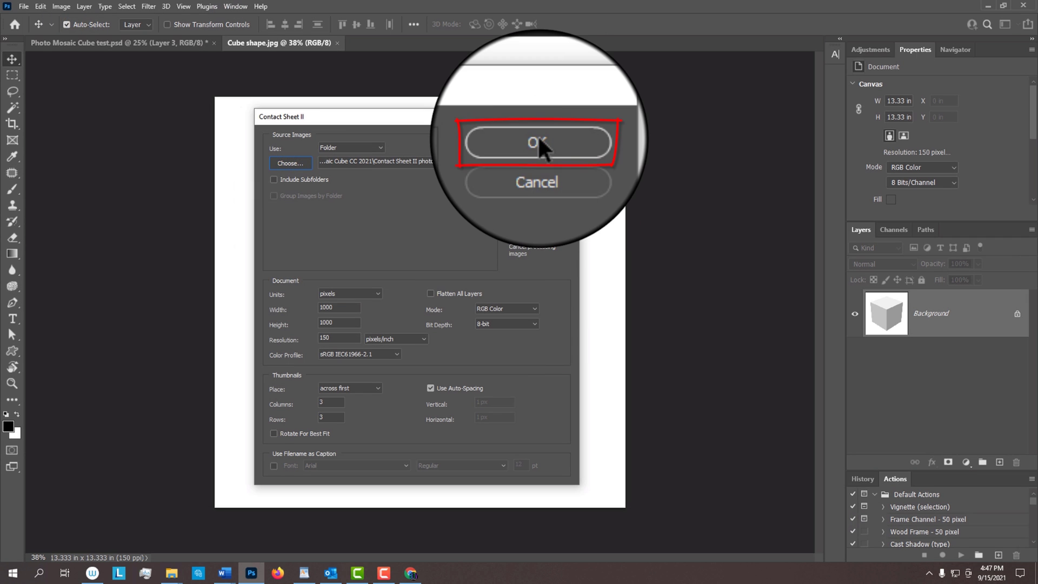
# Step: Generate the contact sheet and review the nine masked portrait layers in the Layers panel
pyautogui.click(536, 143)
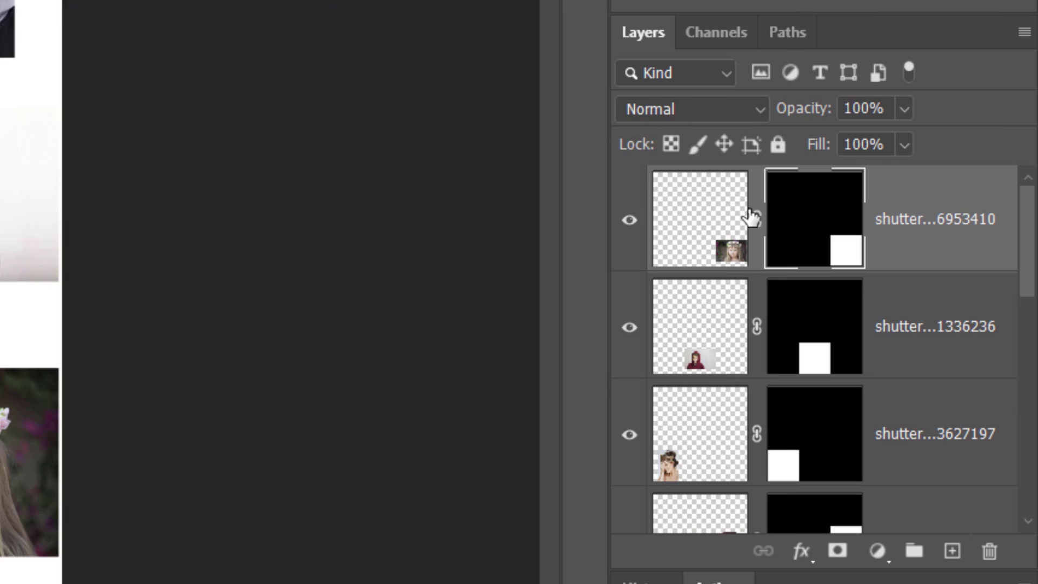
pyautogui.moveTo(753, 303)
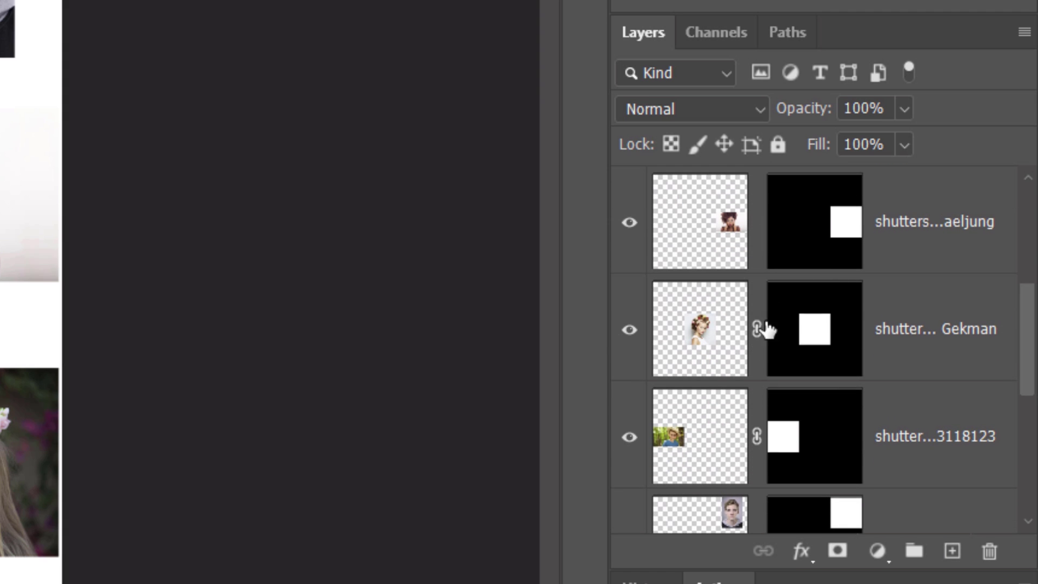
pyautogui.scroll(-3)
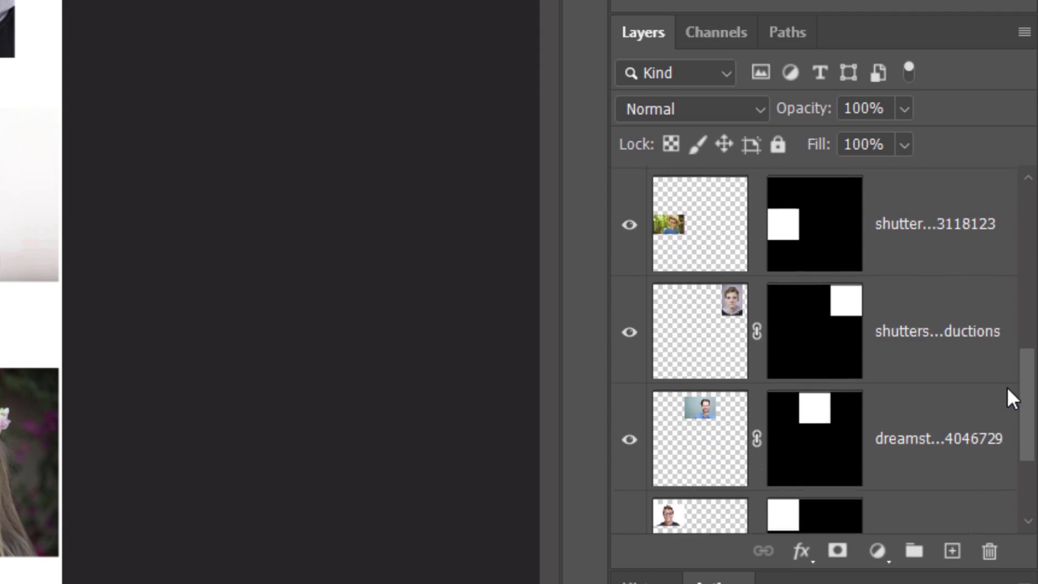
pyautogui.scroll(-3)
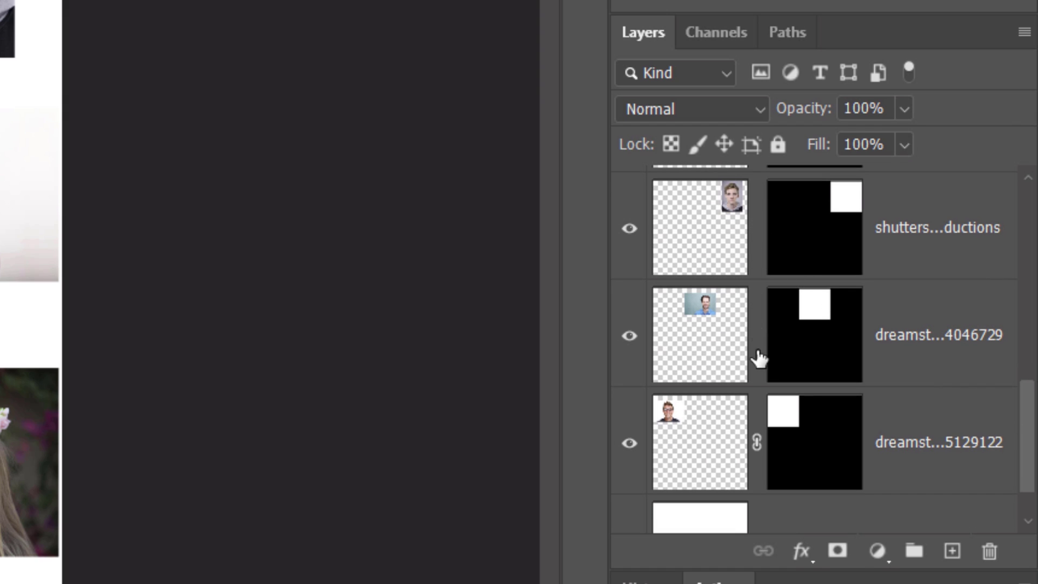
pyautogui.click(698, 443)
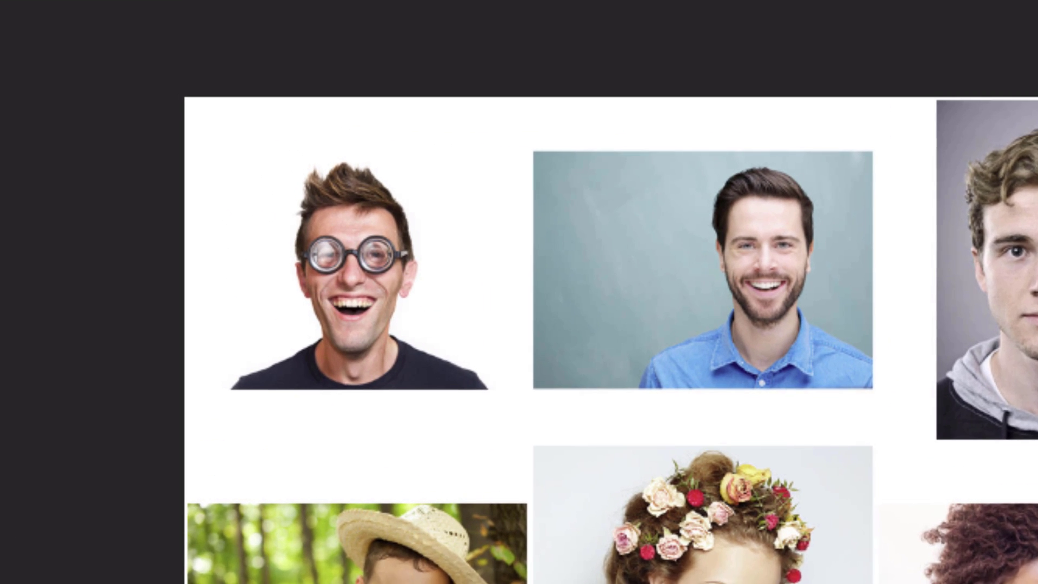
# Step: Free-transform the portraits larger so each fills its grid cell
pyautogui.press('ctrl+t')
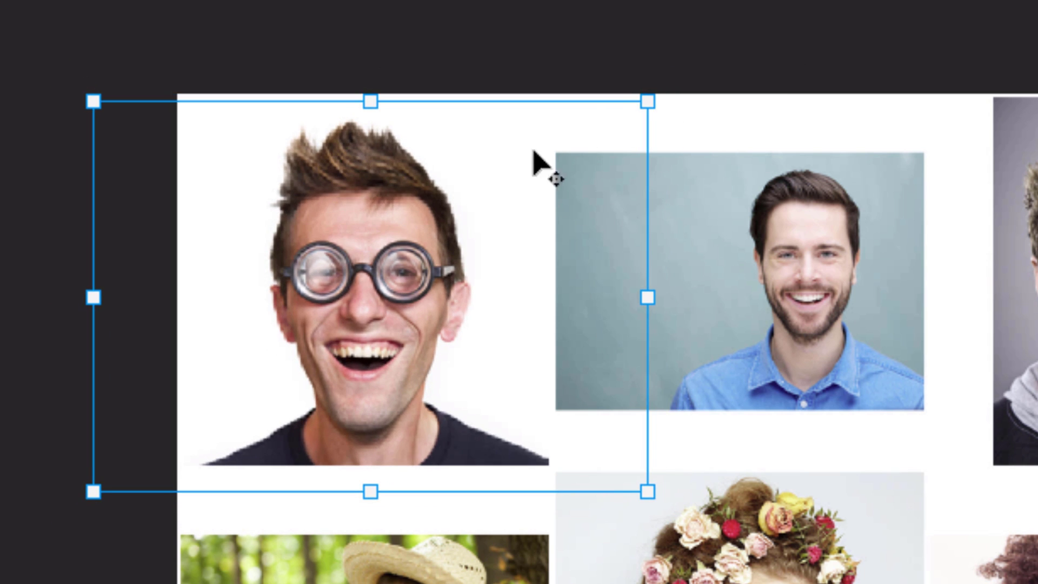
pyautogui.press('Enter')
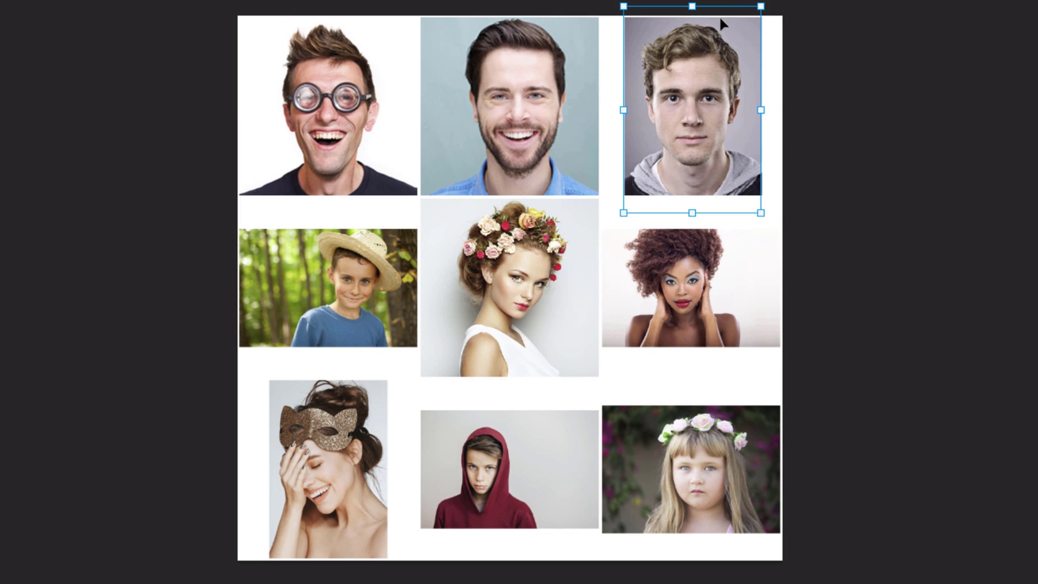
pyautogui.click(691, 287)
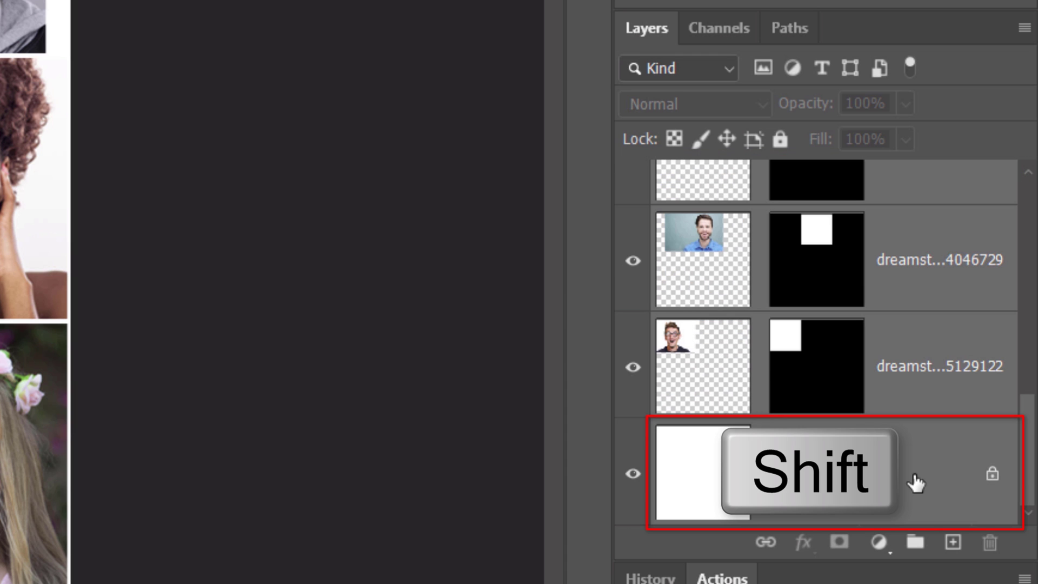
# Step: Select all layers down to Background and convert them into one smart object
pyautogui.press('shift')
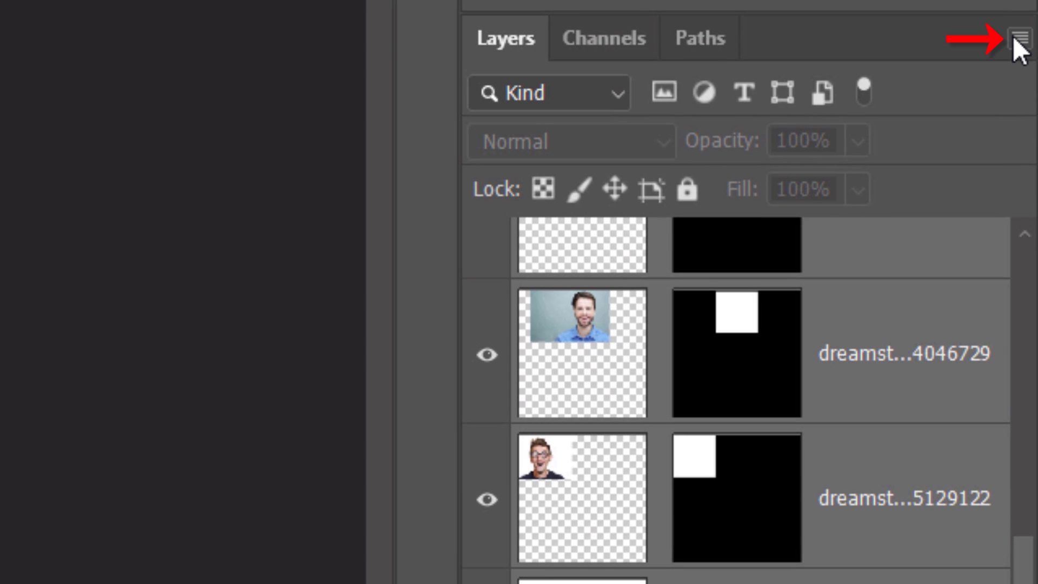
pyautogui.click(1021, 38)
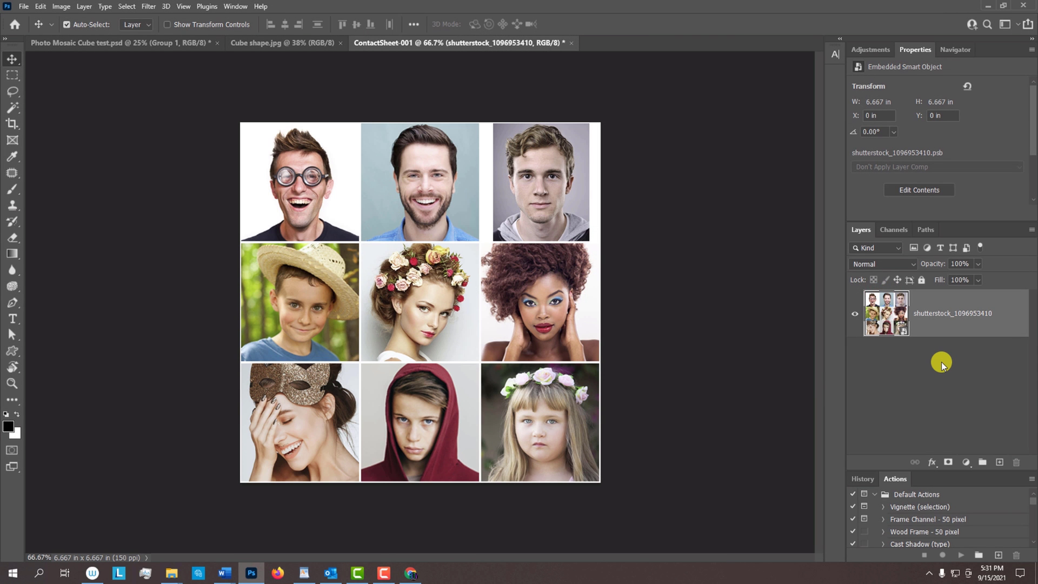
# Step: Drag the photo-grid smart object into the cube document, centred above the Background layer
pyautogui.press('v')
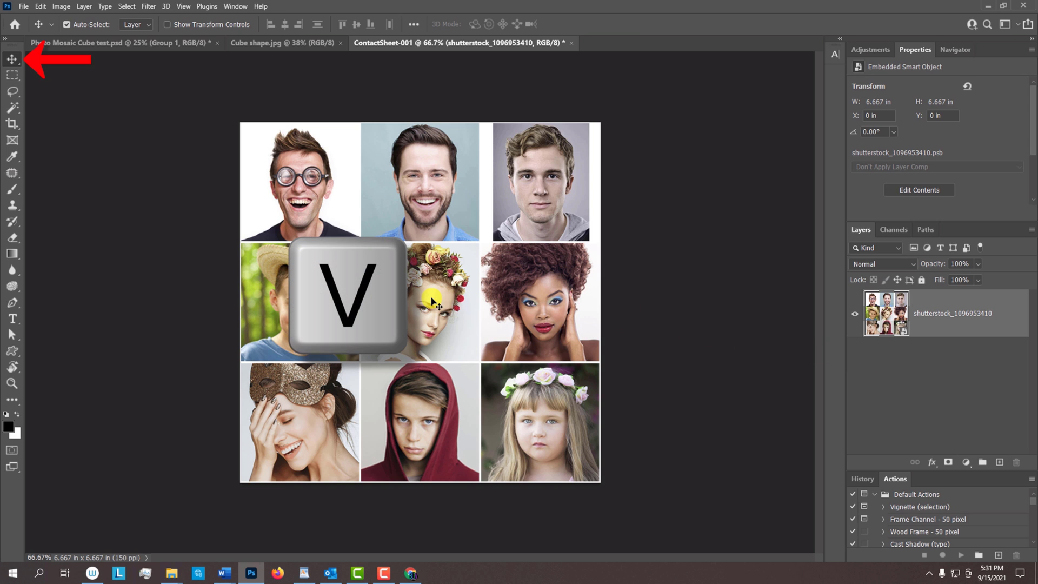
pyautogui.click(284, 42)
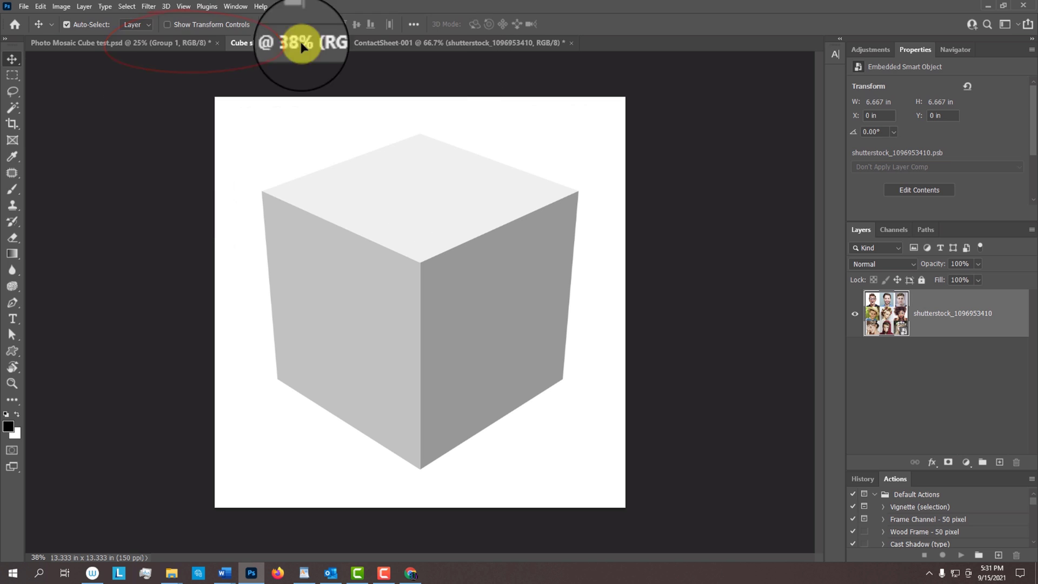
pyautogui.click(278, 42)
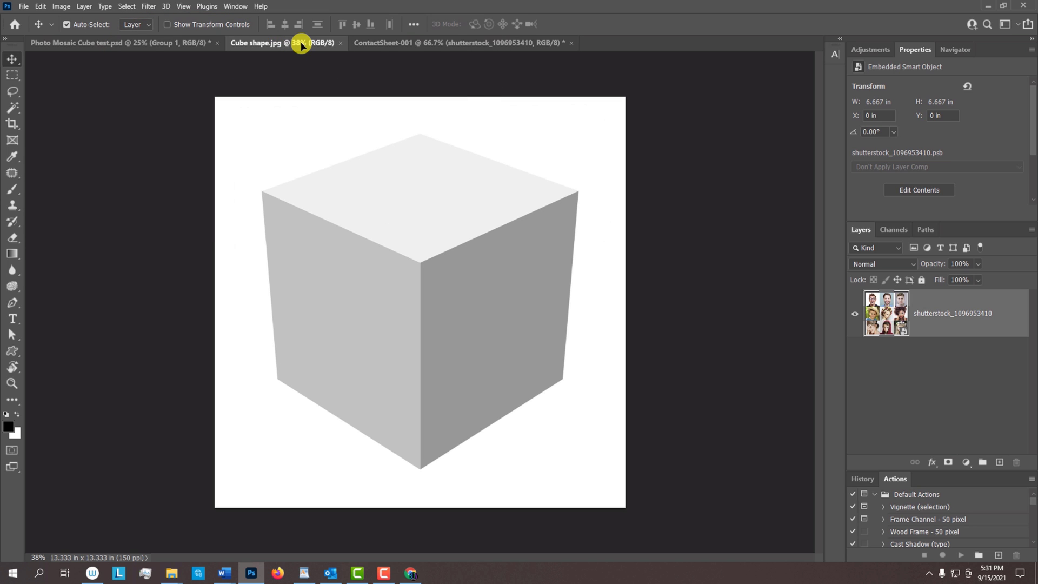
pyautogui.press('shift')
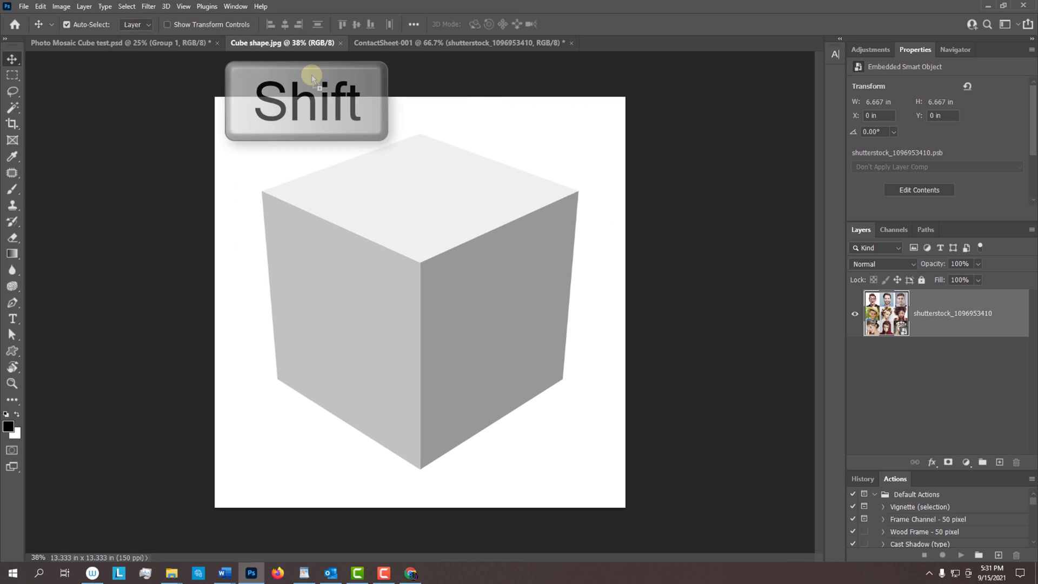
pyautogui.moveTo(311, 79); pyautogui.dragTo(398, 279)
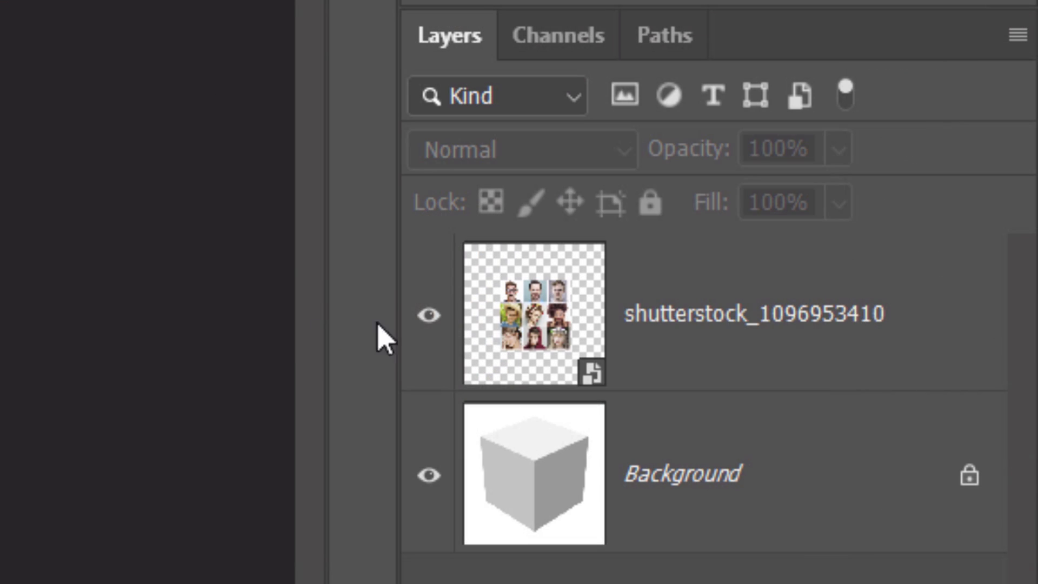
pyautogui.click(531, 315)
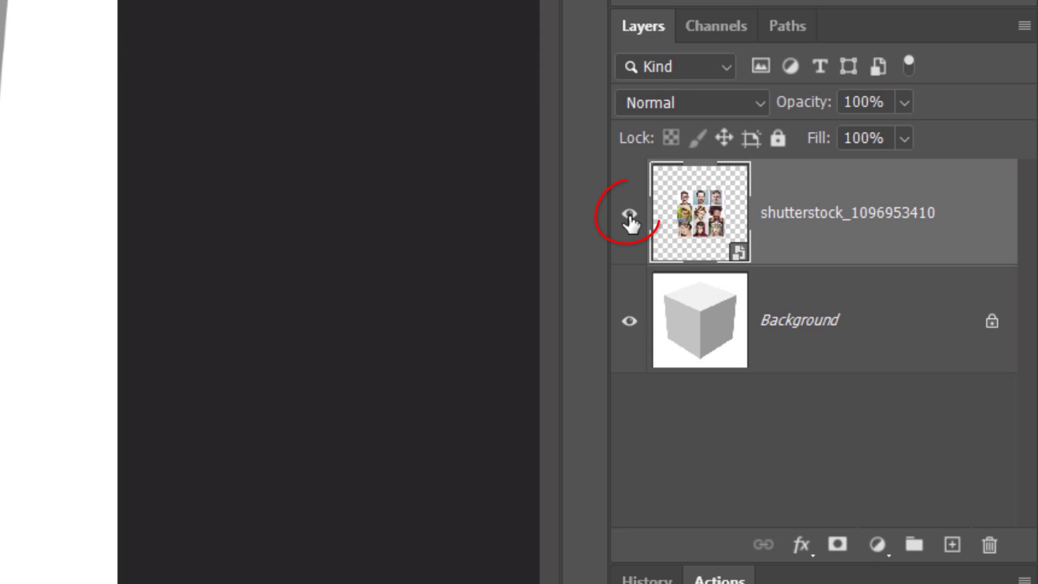
# Step: Hide the photo-grid layer and add a new empty layer above it for the cube face
pyautogui.click(630, 212)
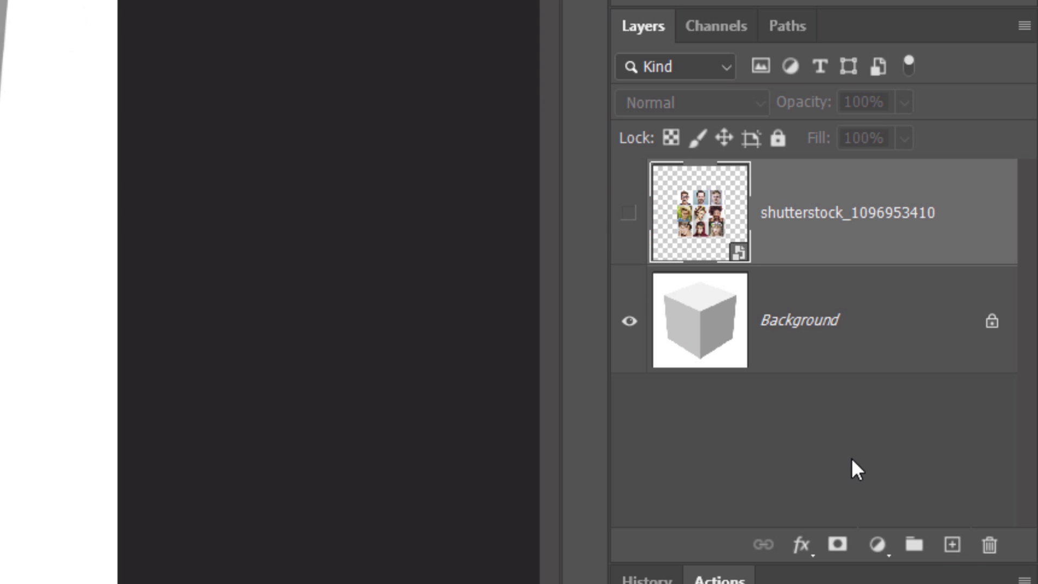
pyautogui.click(951, 544)
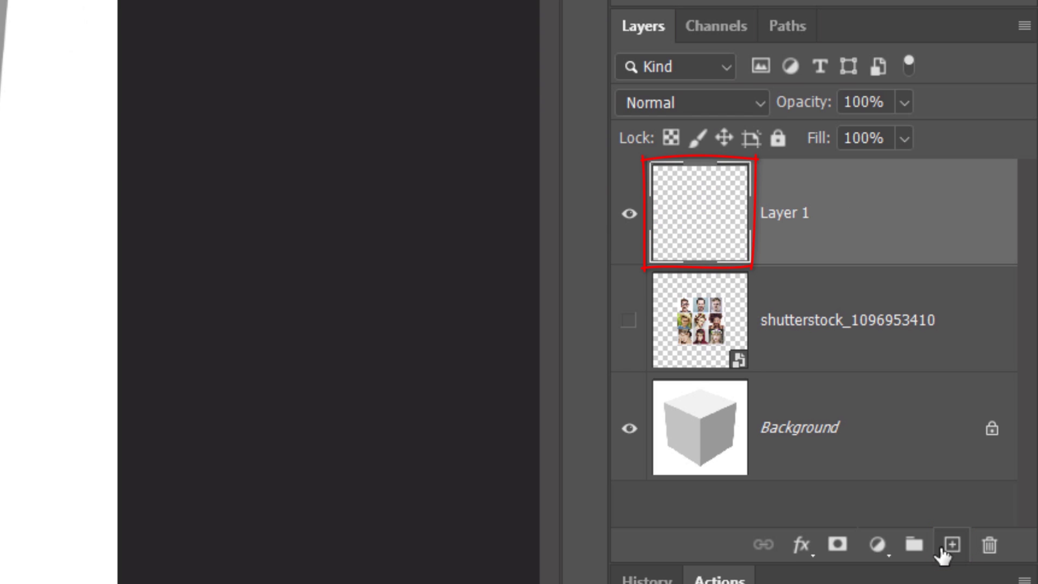
pyautogui.click(443, 19)
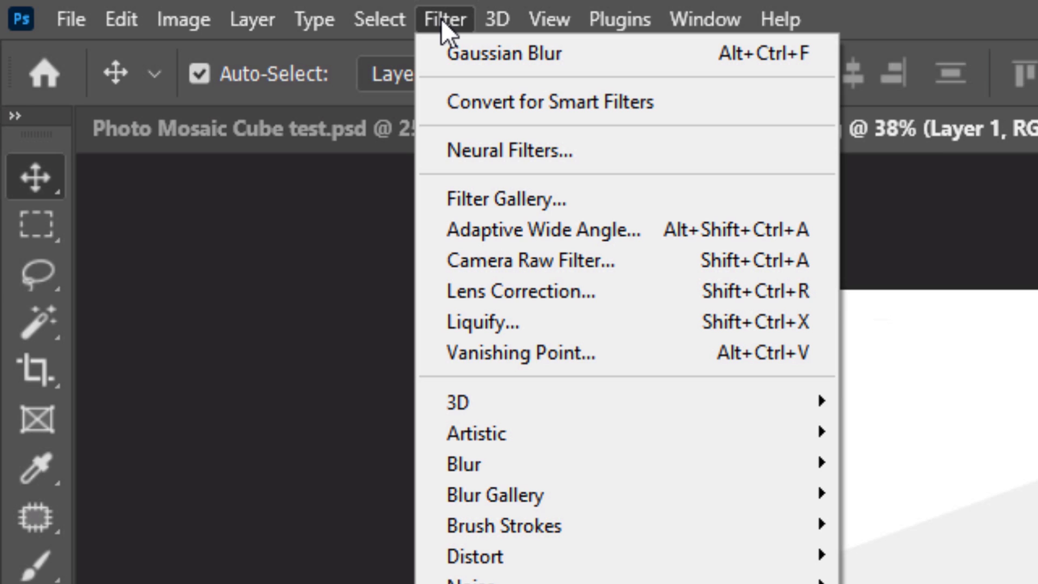
pyautogui.moveTo(496, 352)
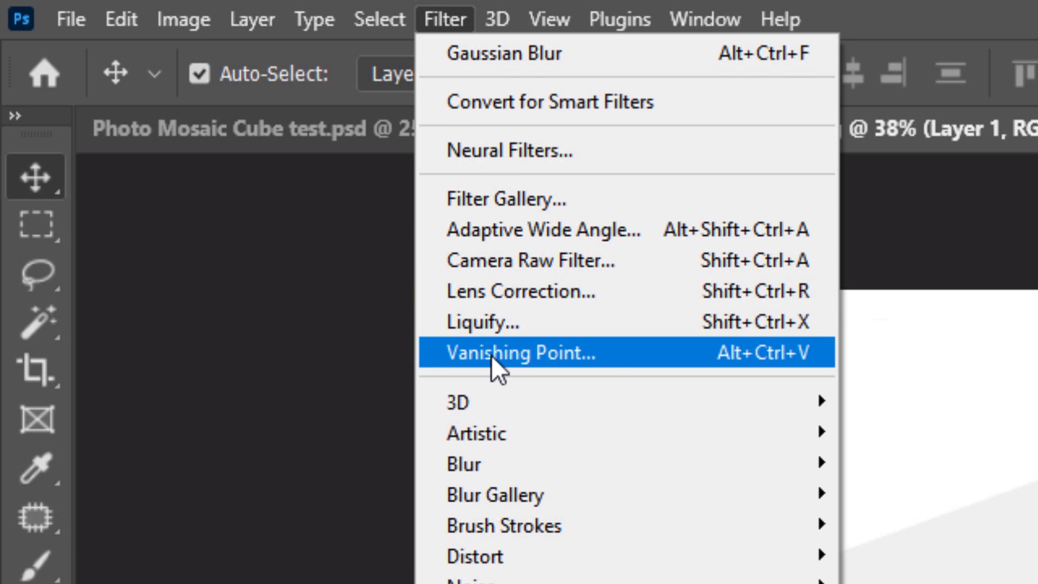
# Step: Run Vanishing Point and define a perspective plane over the cube's left face
pyautogui.click(521, 352)
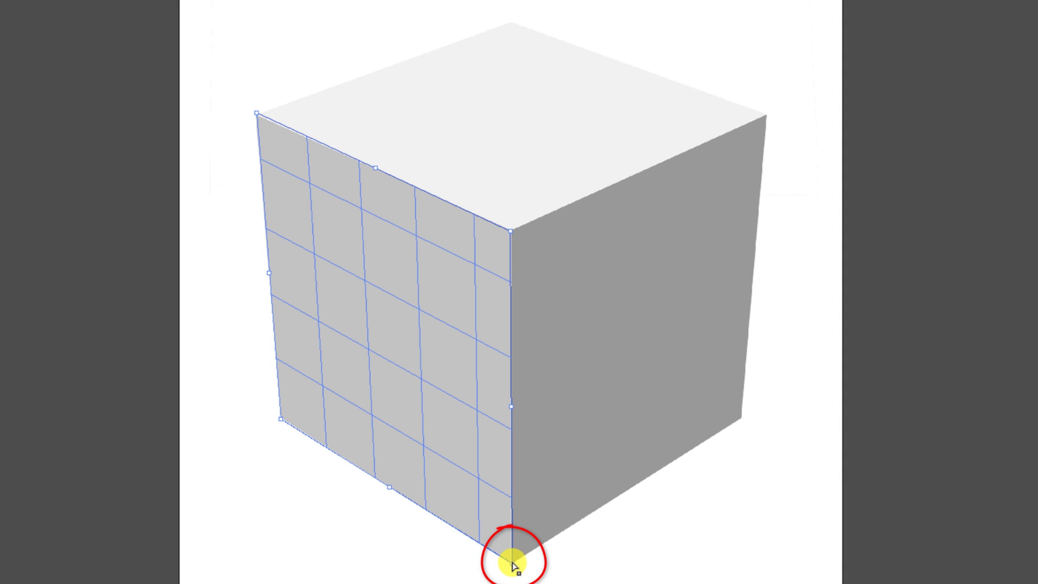
pyautogui.moveTo(512, 562)
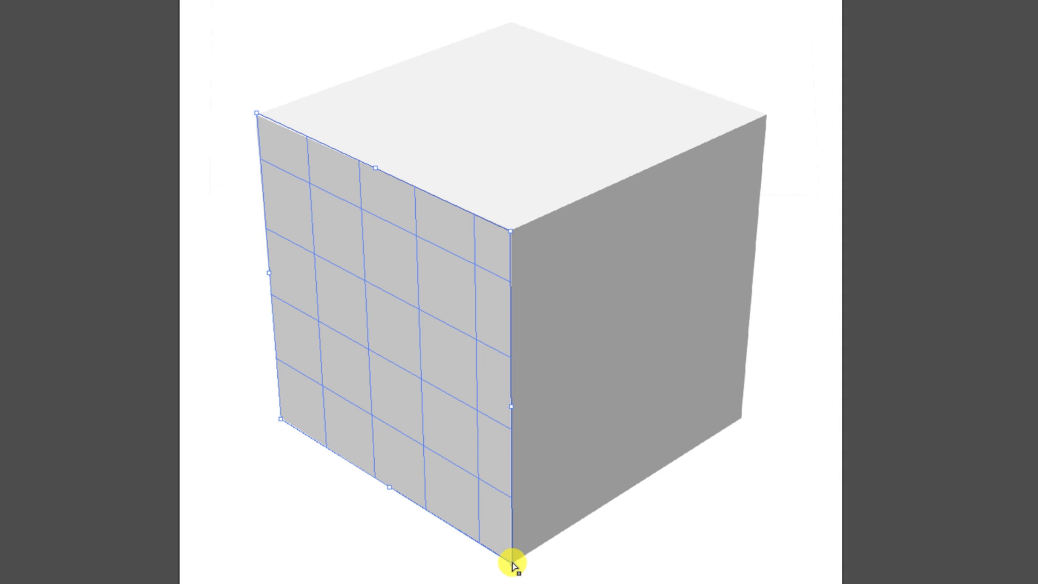
pyautogui.moveTo(513, 252)
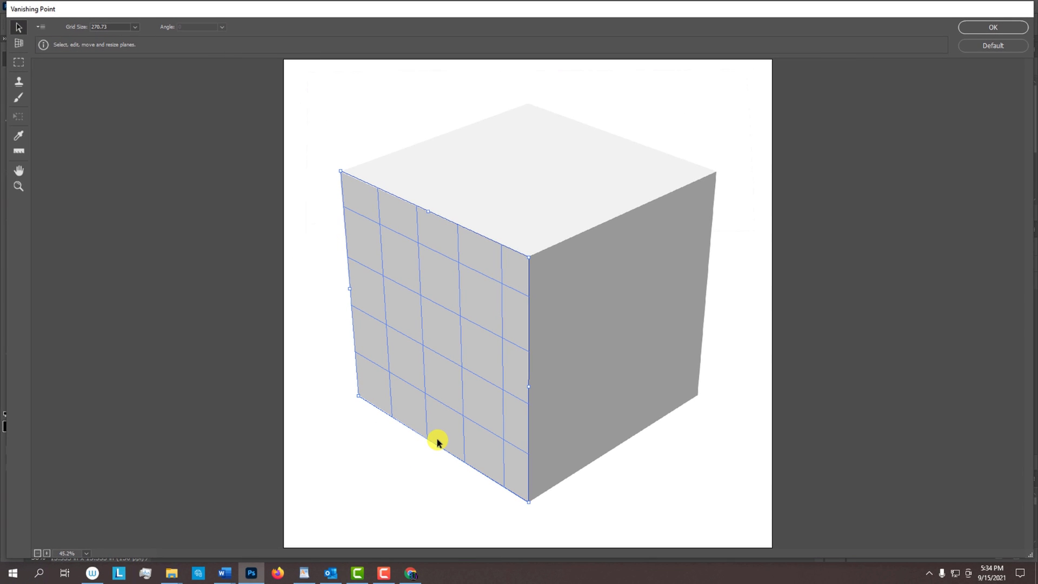
# Step: Paste the photo grid onto the left-face plane and render it onto Layer 1
pyautogui.press('ctrl+v')
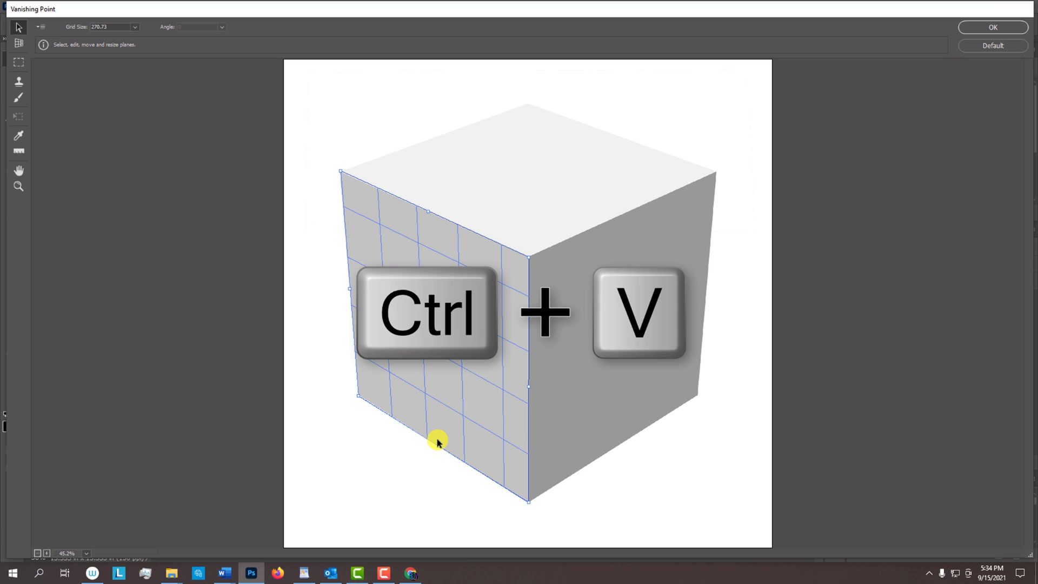
pyautogui.press('ctrl+v')
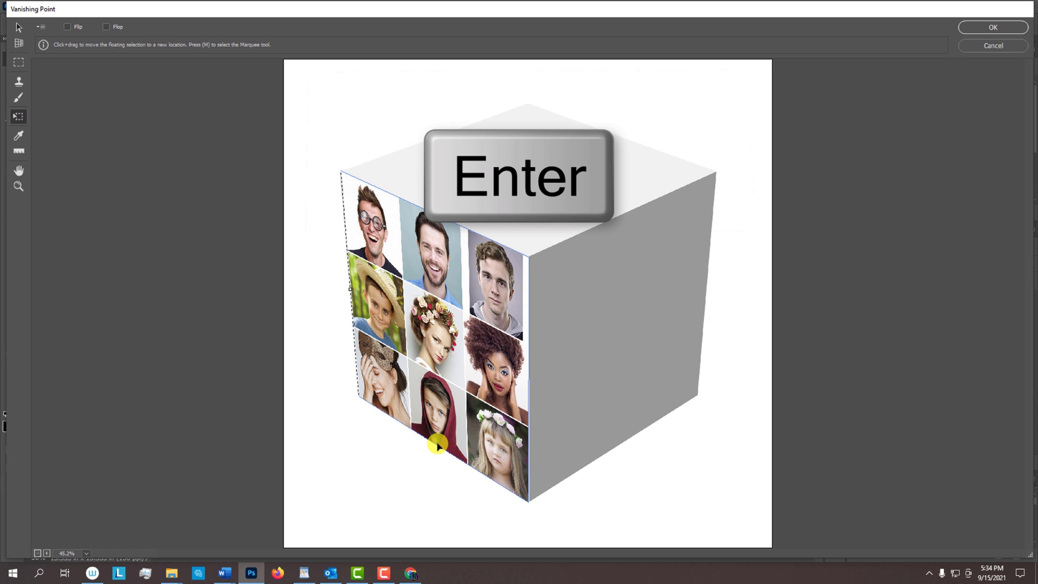
pyautogui.click(992, 27)
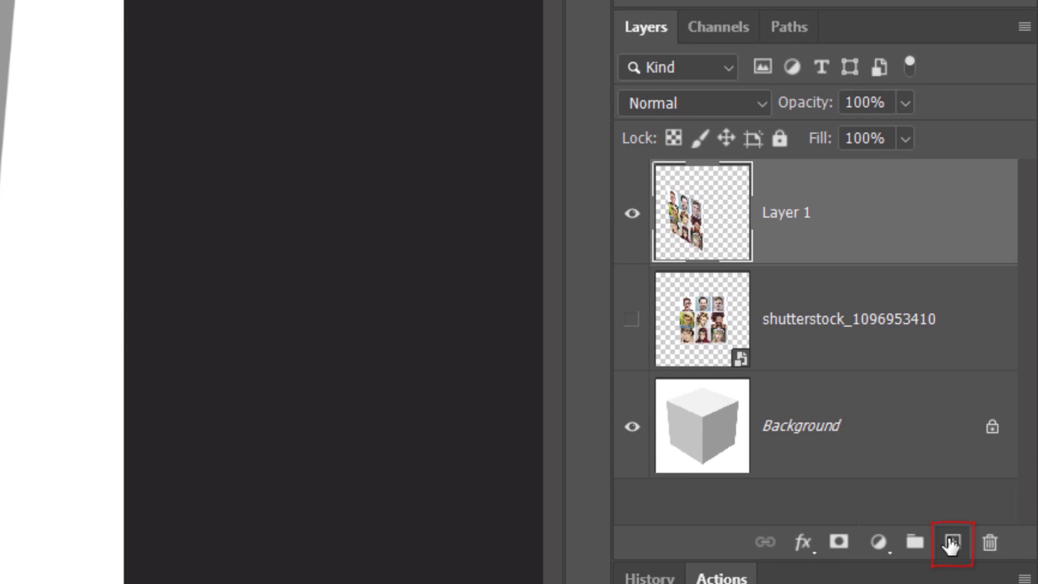
# Step: Add a new layer and rerun Vanishing Point to wrap photos onto the top and right faces
pyautogui.click(950, 541)
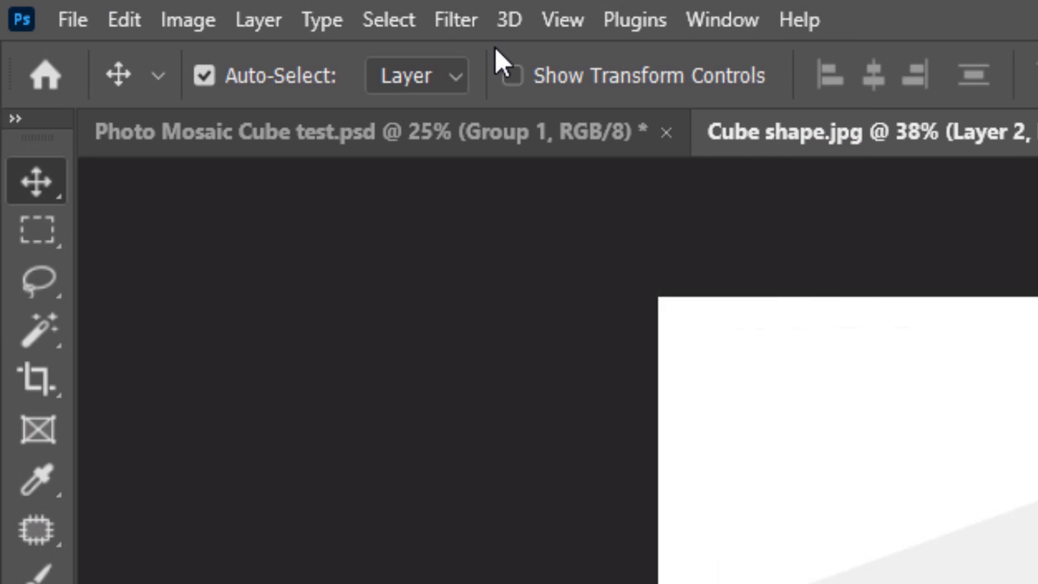
pyautogui.click(455, 19)
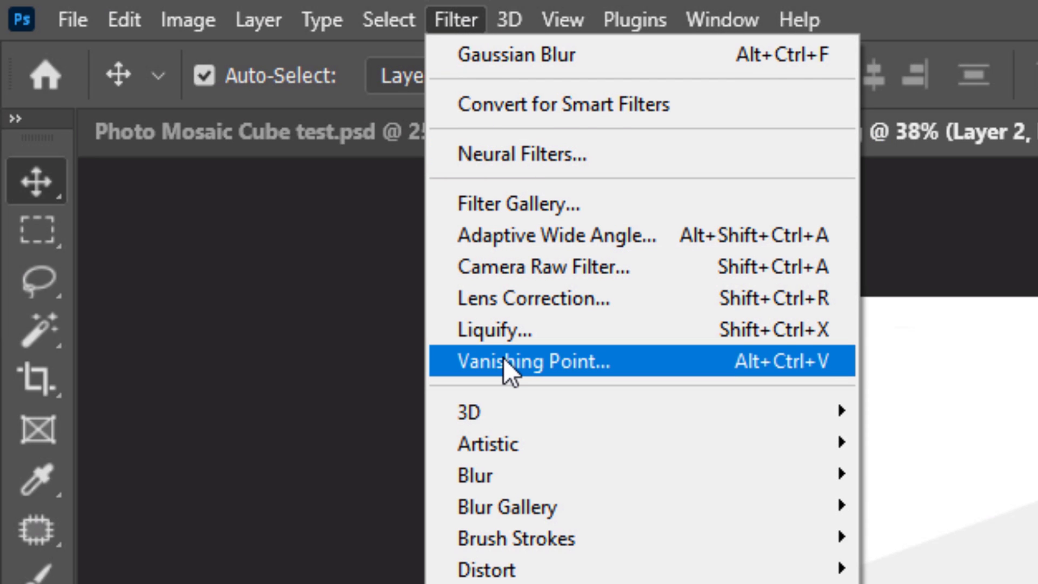
pyautogui.click(532, 361)
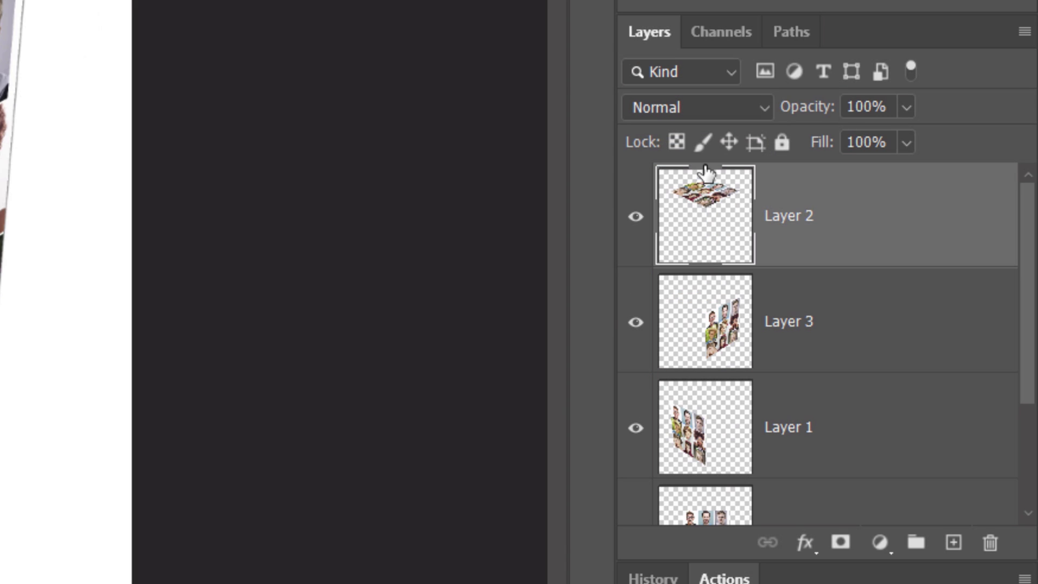
pyautogui.moveTo(830, 458)
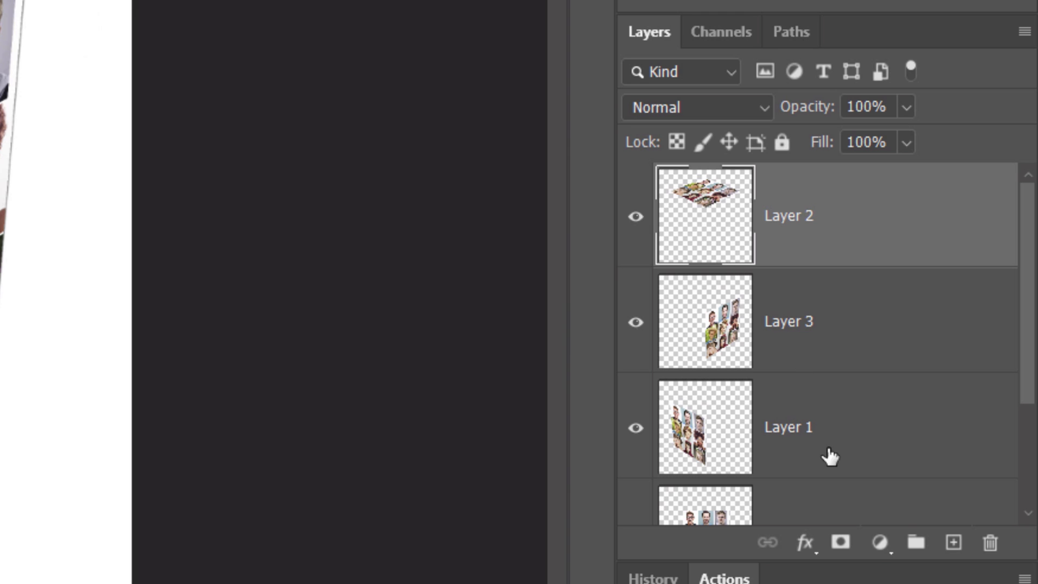
# Step: Add a Levels adjustment layer above the top face and clip it to that face only
pyautogui.click(879, 542)
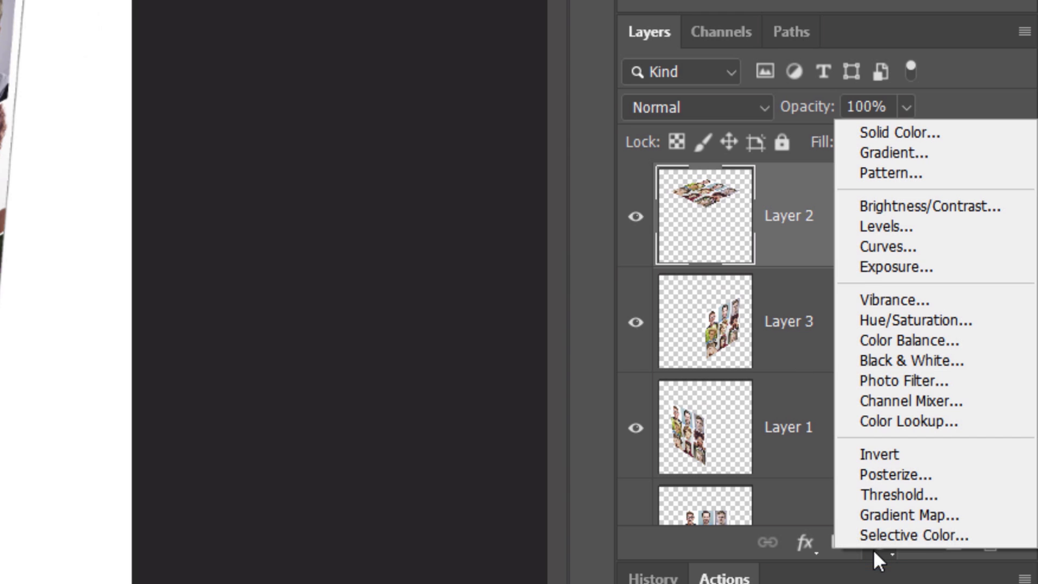
pyautogui.click(885, 226)
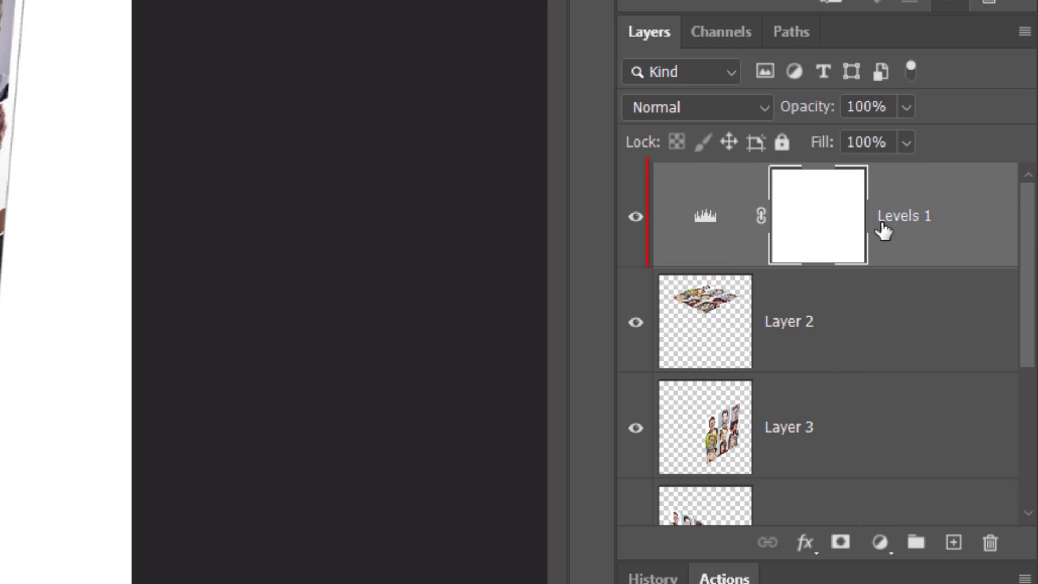
pyautogui.click(904, 215)
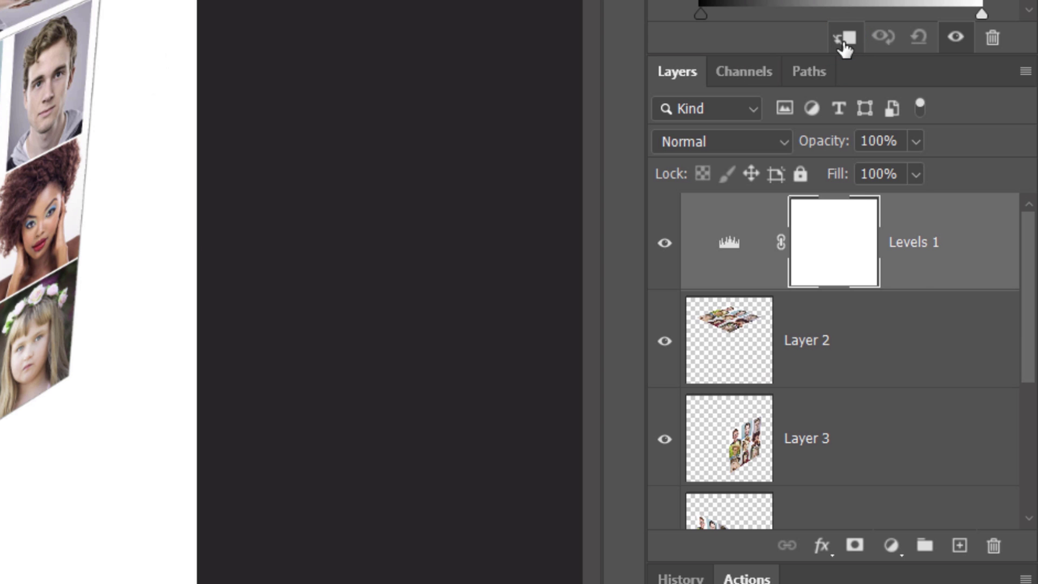
pyautogui.click(845, 37)
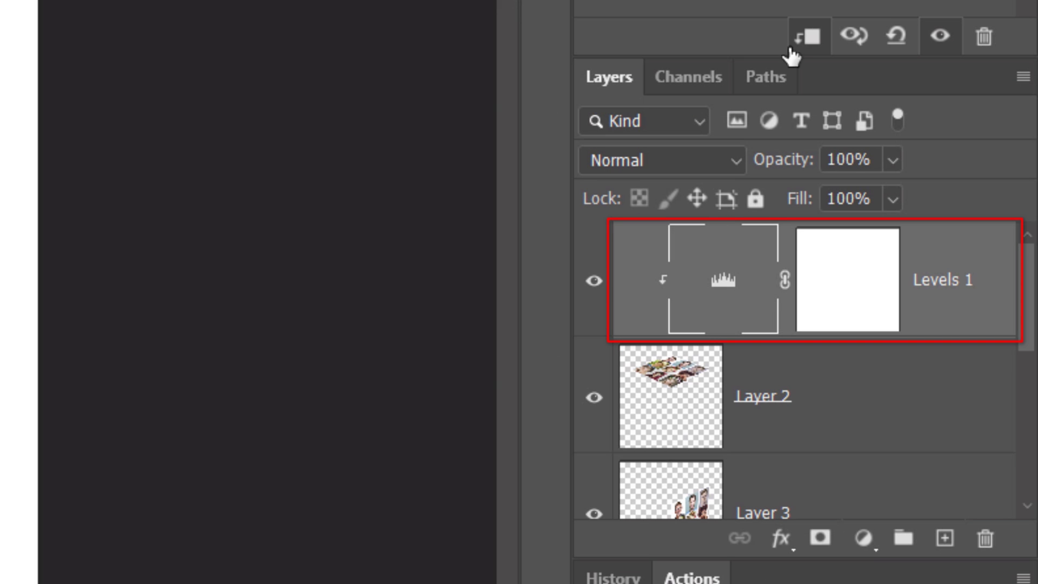
# Step: Duplicate the Levels adjustment above Layer 3 and Layer 1, clipping each copy to its face
pyautogui.press('alt')
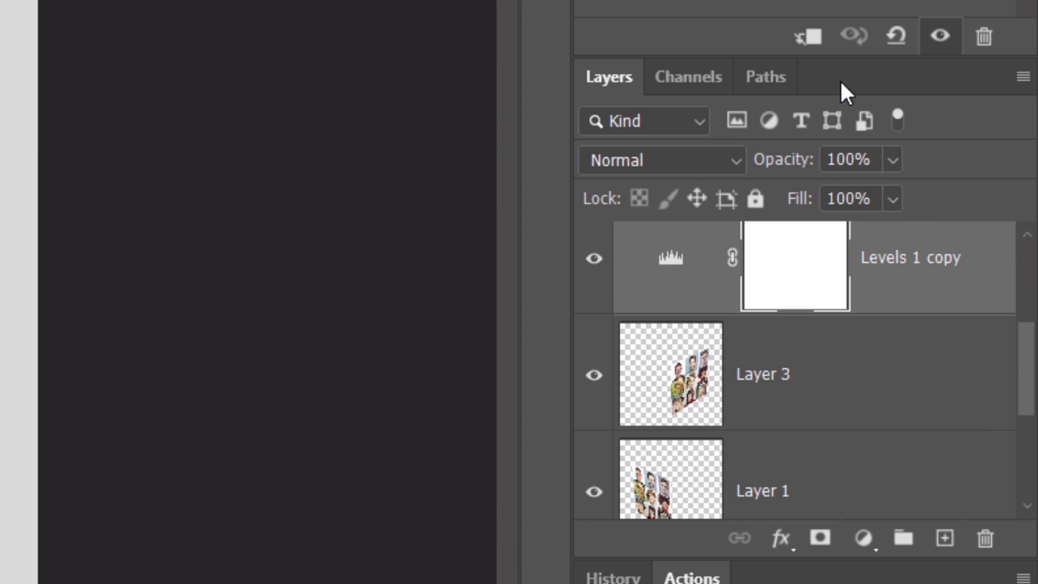
pyautogui.click(809, 36)
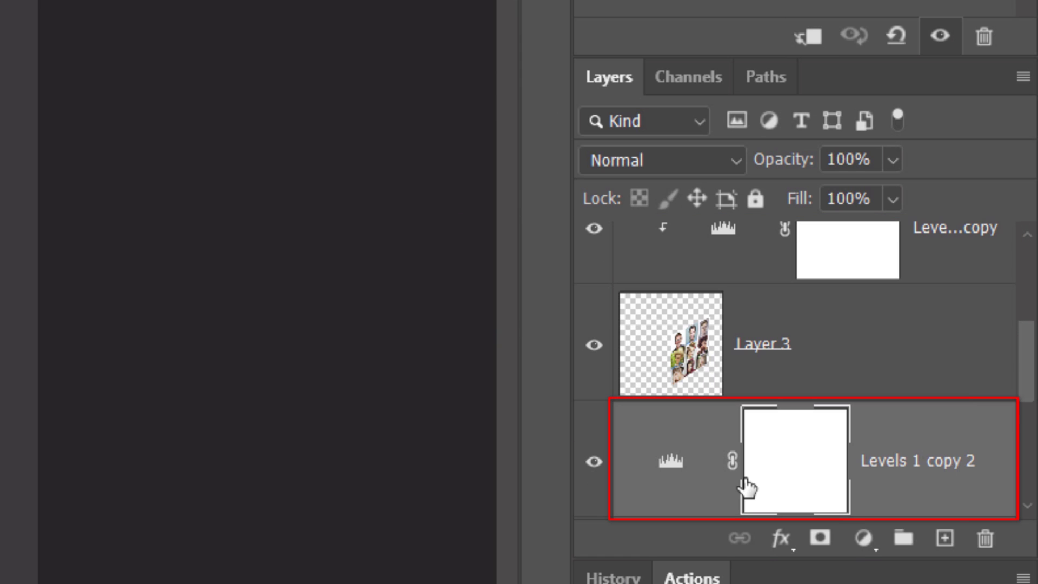
pyautogui.click(806, 37)
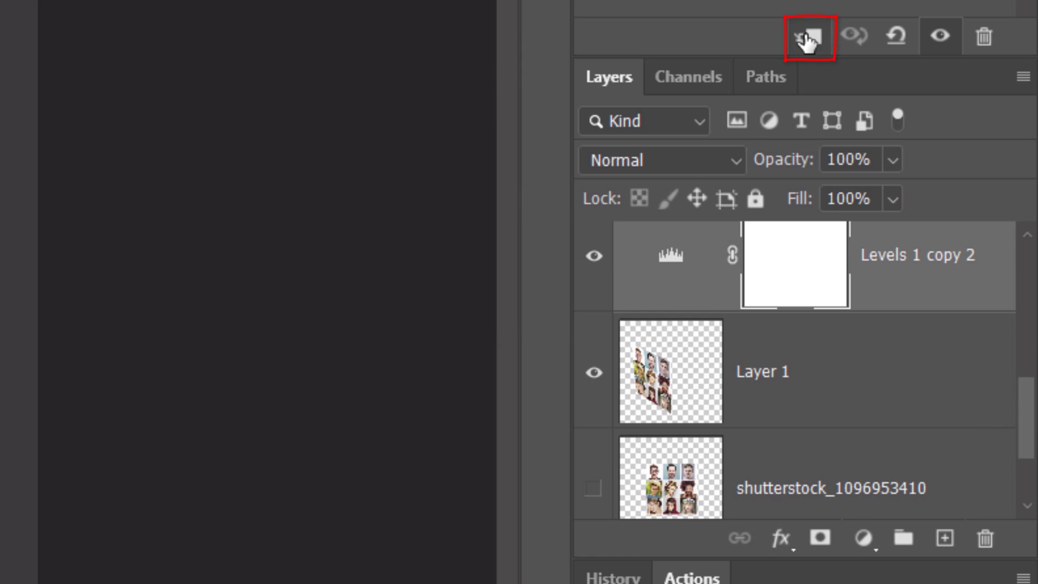
pyautogui.click(807, 37)
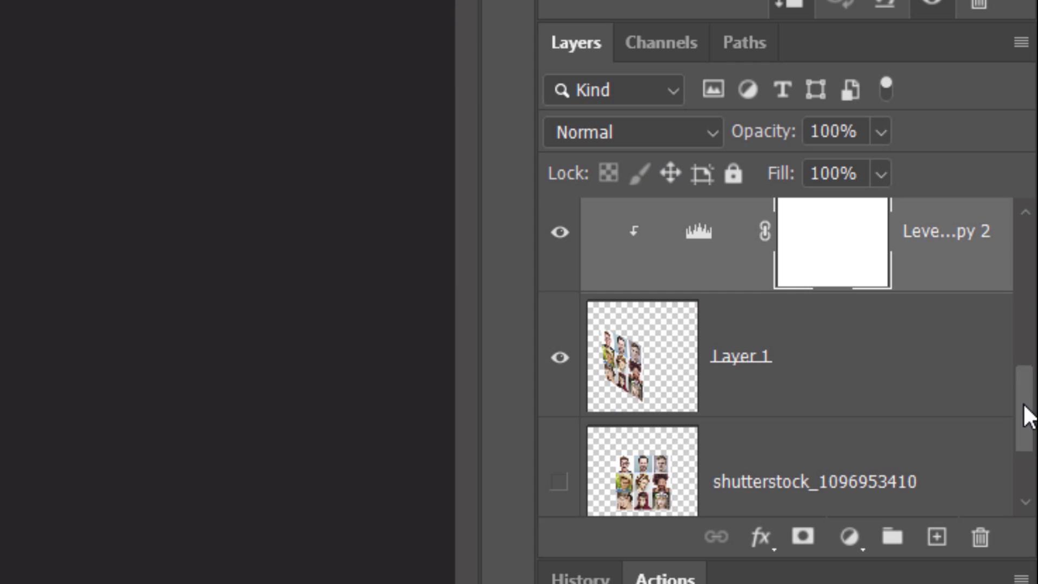
# Step: Create a new layer above the background and enable a Gradient Overlay layer style
pyautogui.scroll(-3)
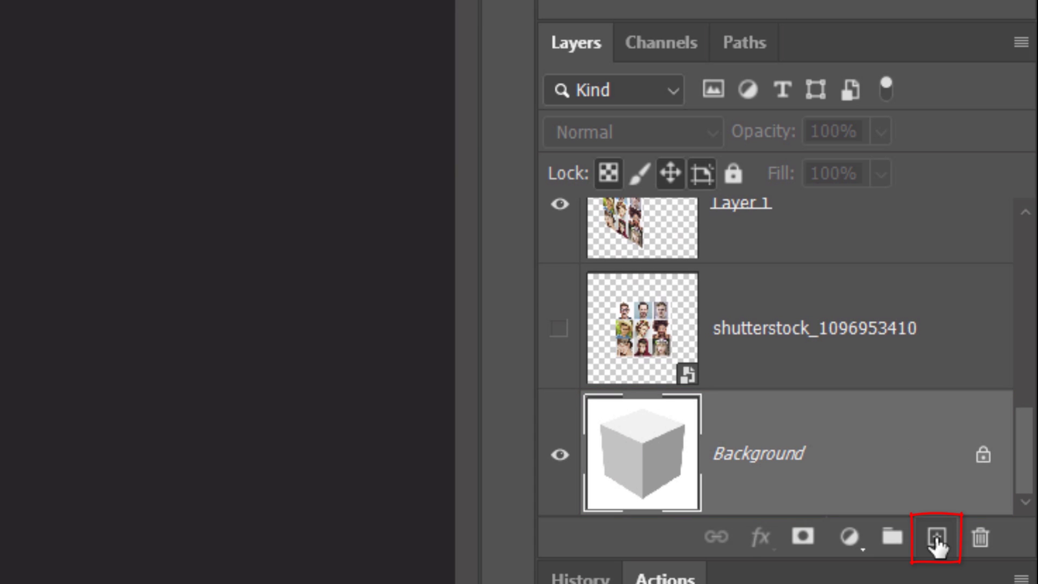
pyautogui.click(936, 536)
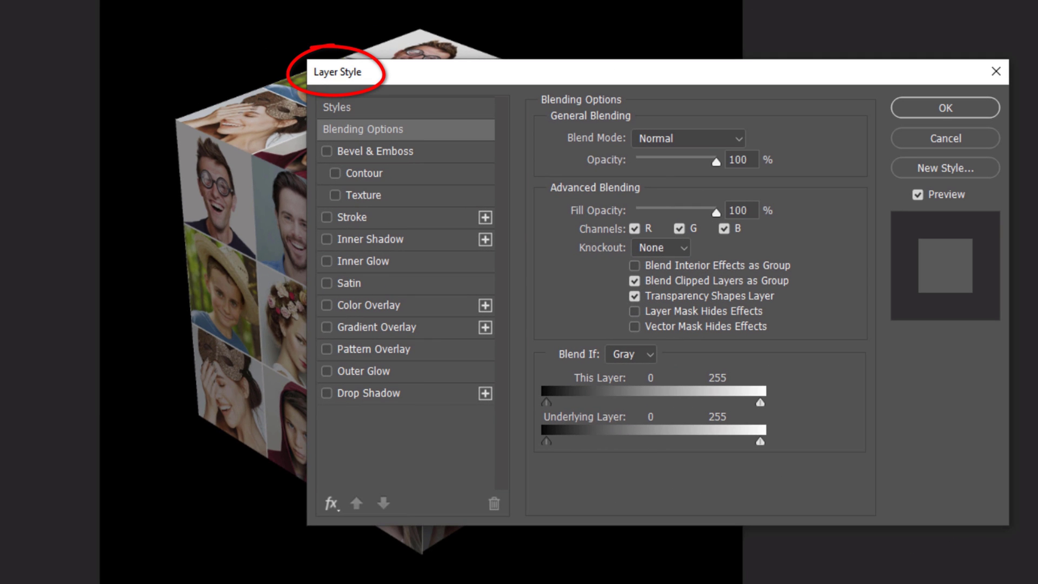
pyautogui.click(373, 326)
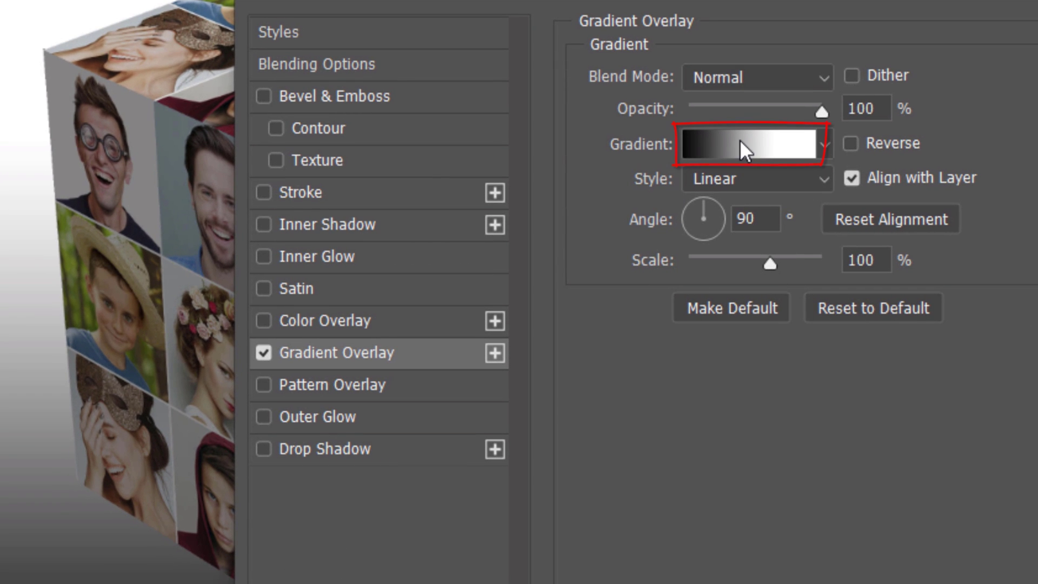
# Step: Use the Black, White preset reversed so black sits on top, and apply the overlay
pyautogui.click(748, 144)
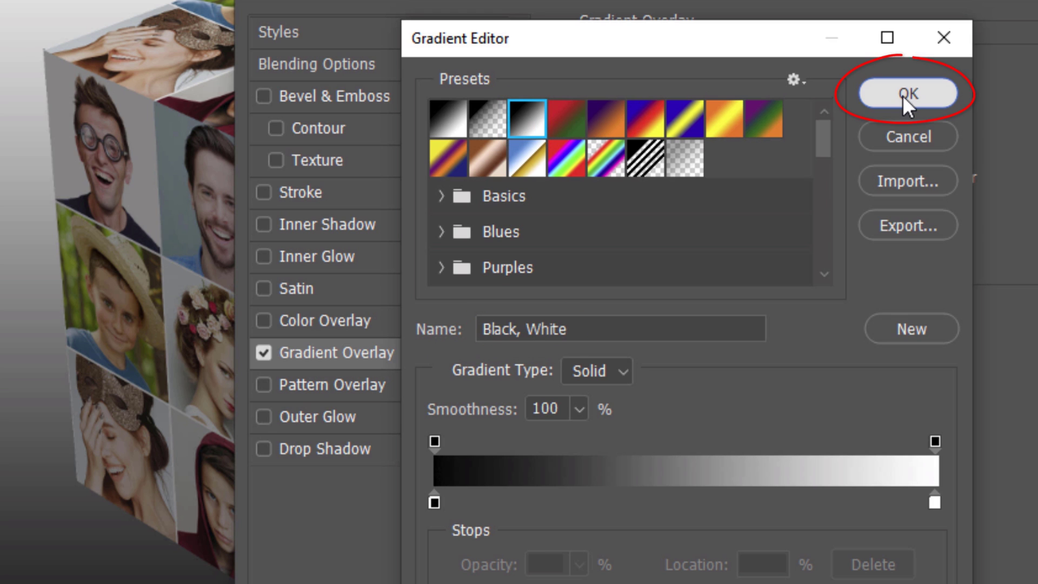
pyautogui.click(907, 93)
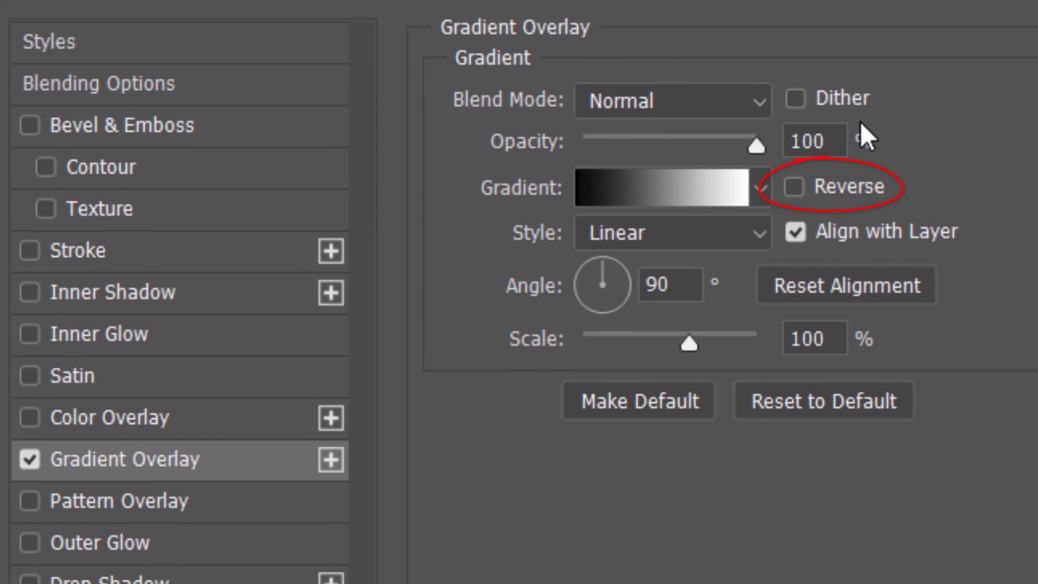
pyautogui.click(792, 186)
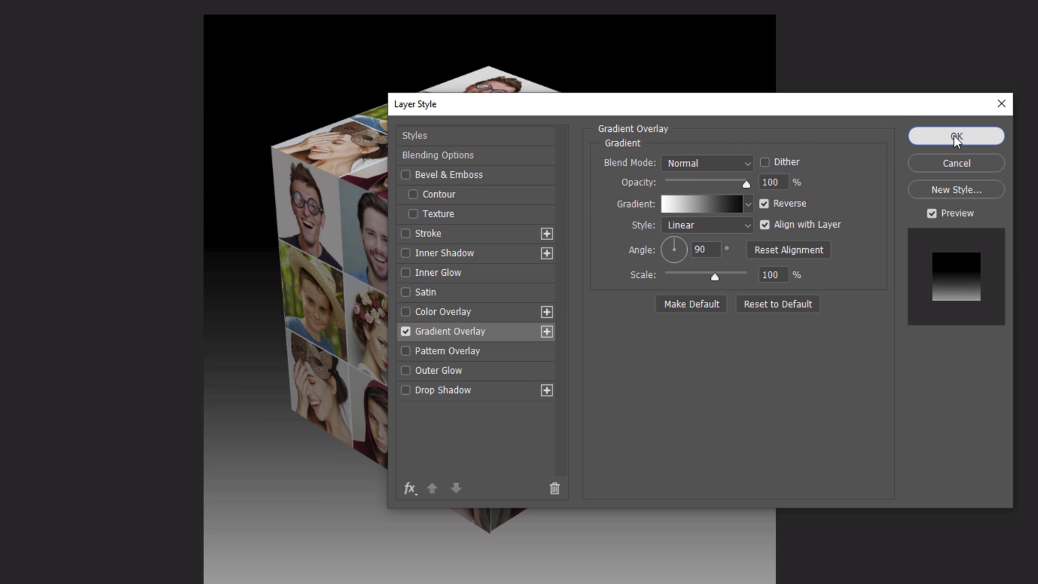
pyautogui.click(955, 136)
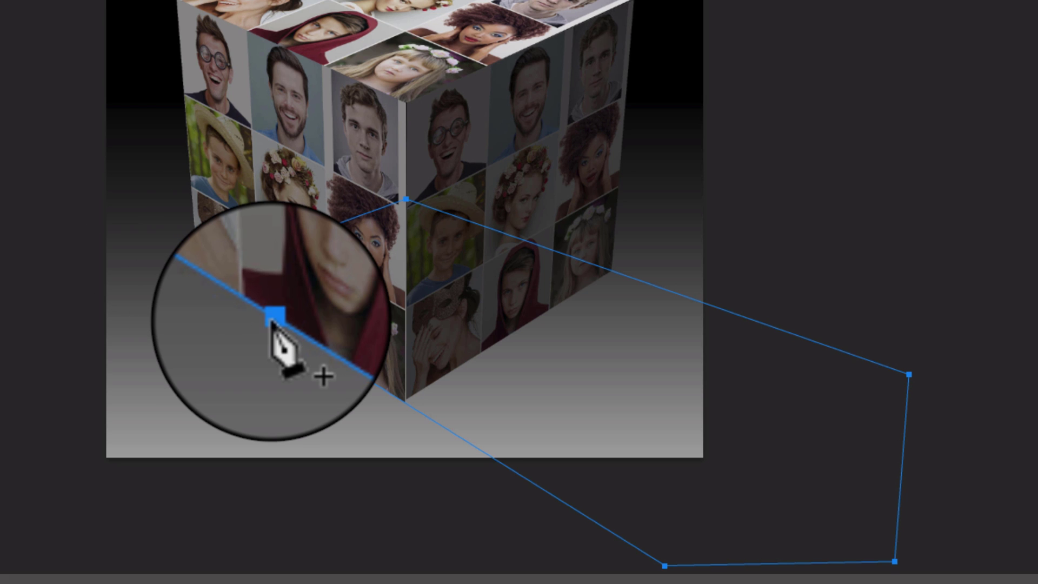
# Step: Convert the pen-drawn shadow path into a selection with a 0.5-pixel feather
pyautogui.rightClick(278, 331)
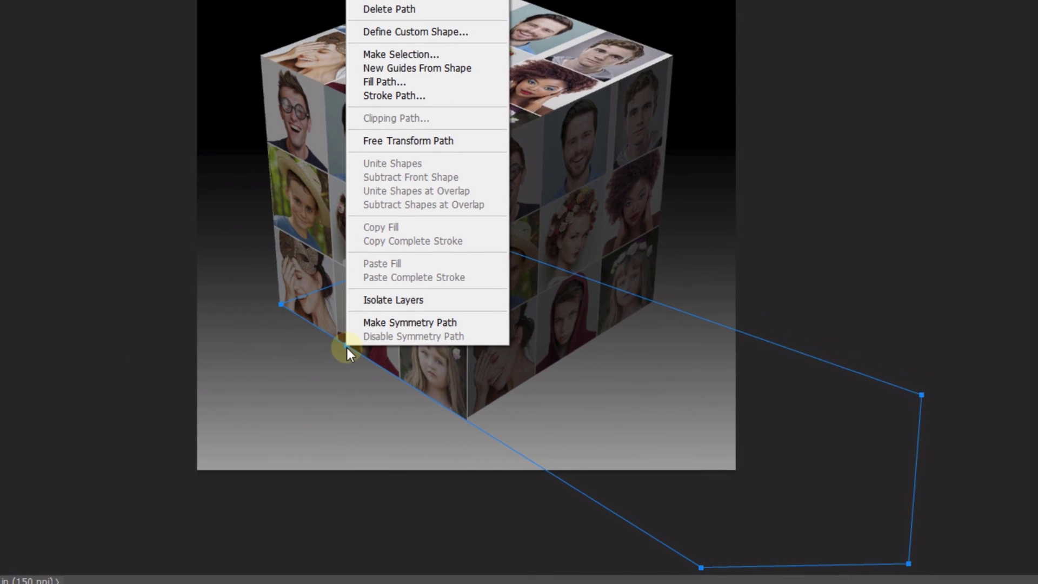
pyautogui.click(400, 54)
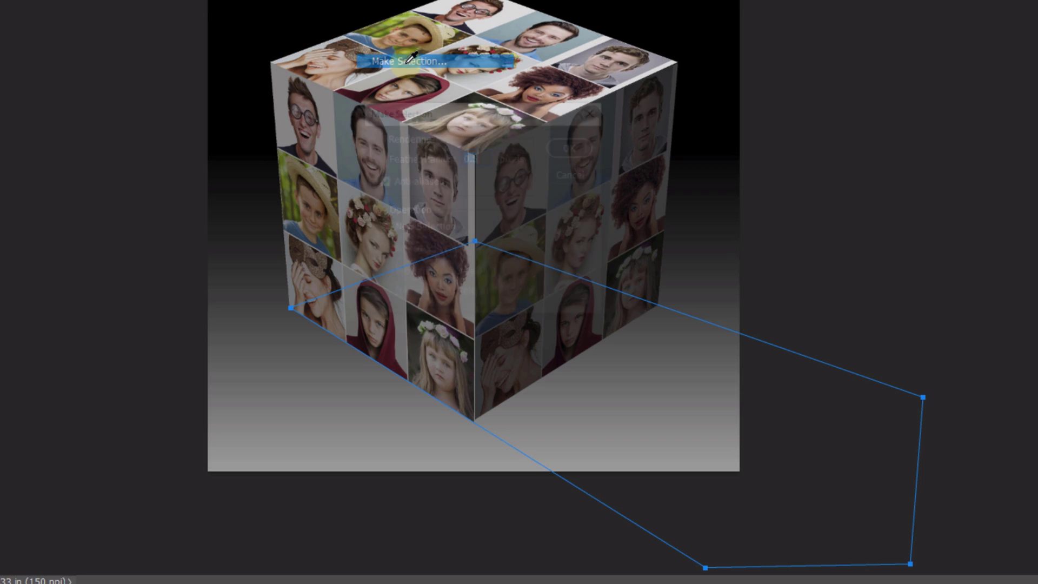
pyautogui.click(402, 60)
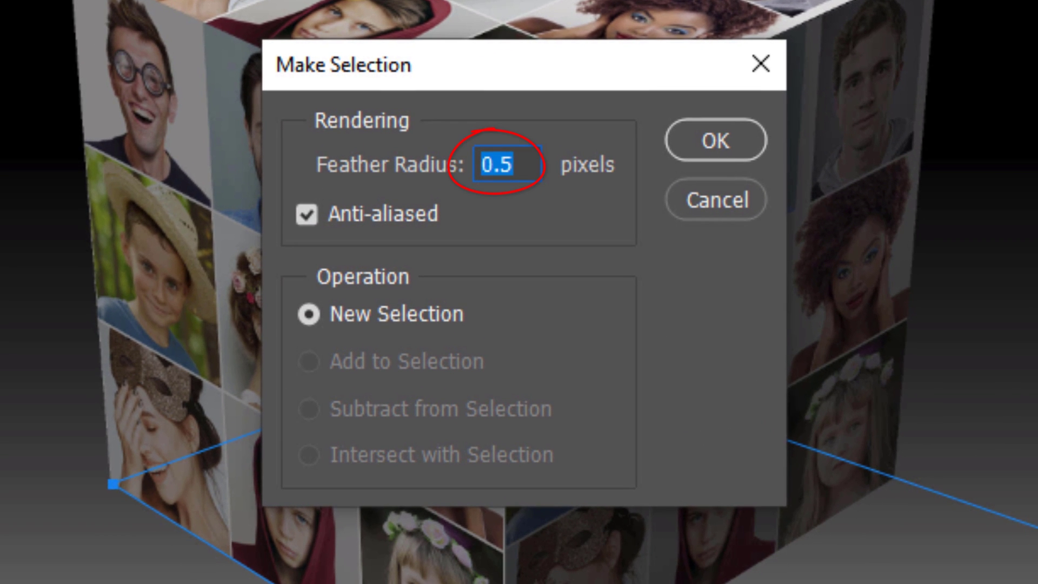
pyautogui.click(714, 140)
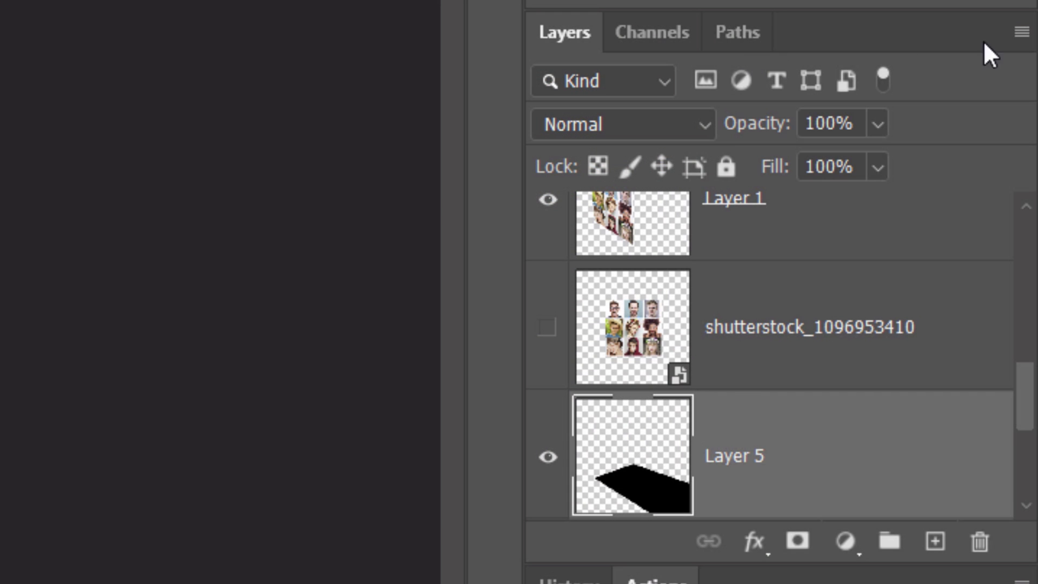
# Step: Lower the shadow layer's opacity to 40%
pyautogui.click(1022, 30)
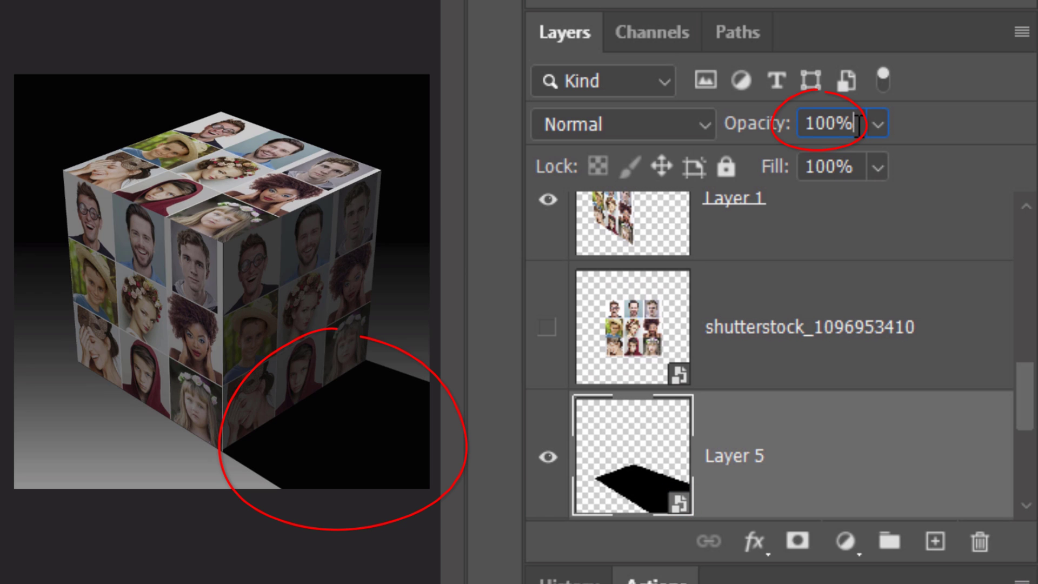
pyautogui.write('40')
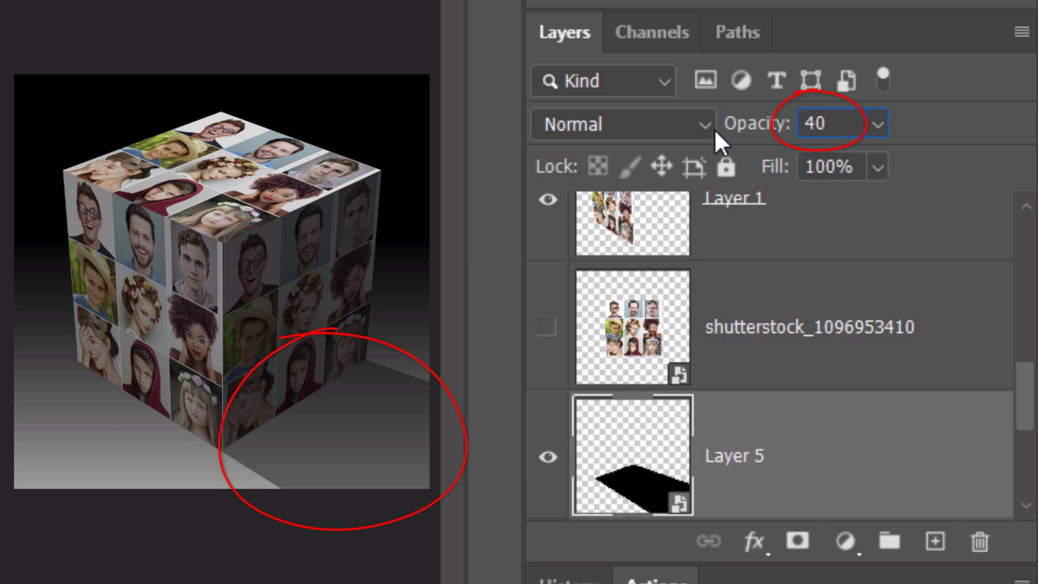
pyautogui.click(217, 16)
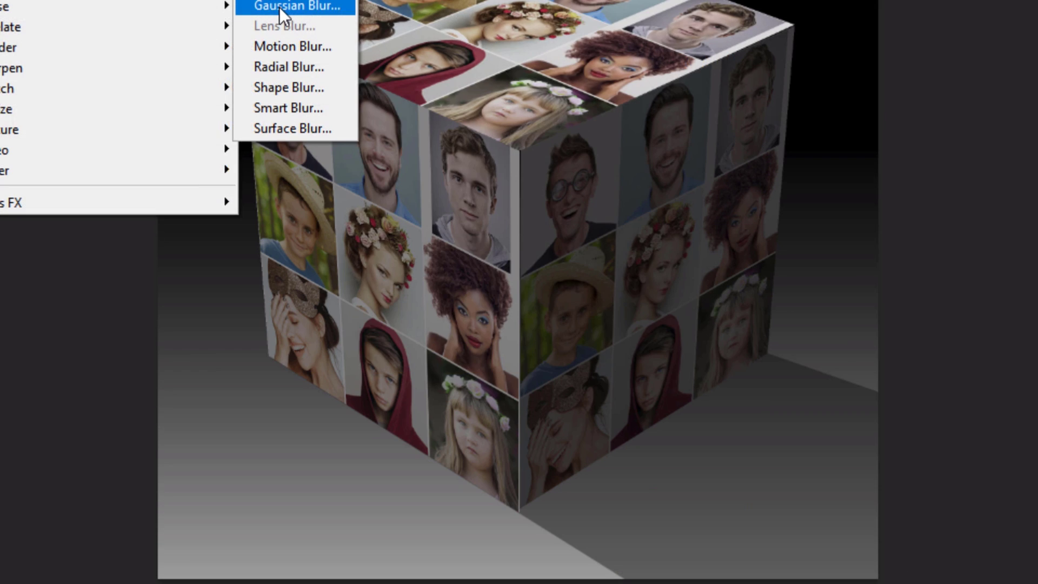
# Step: Soften the shadow with a 20-pixel Gaussian Blur
pyautogui.click(296, 7)
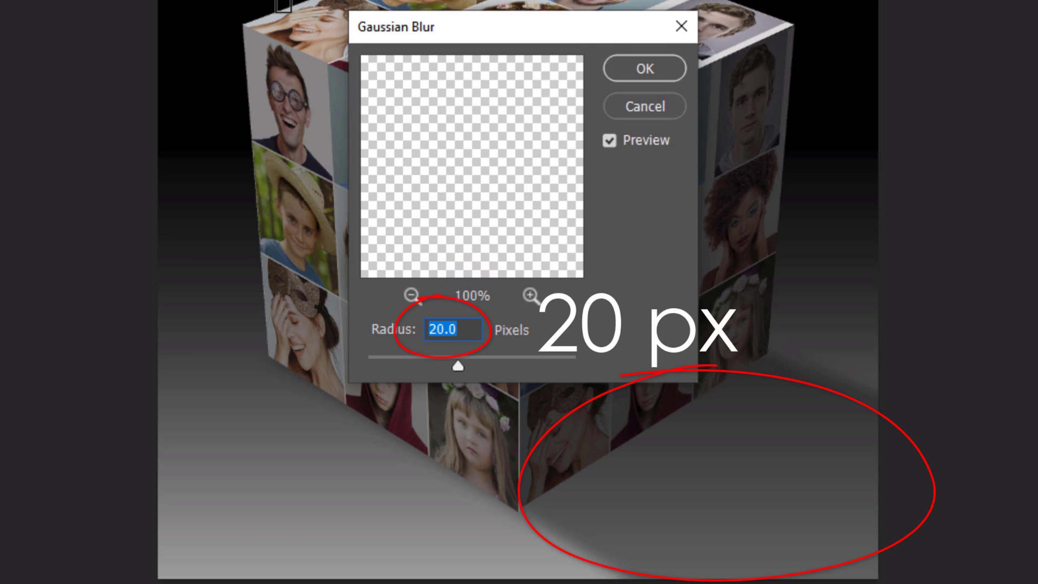
pyautogui.click(642, 69)
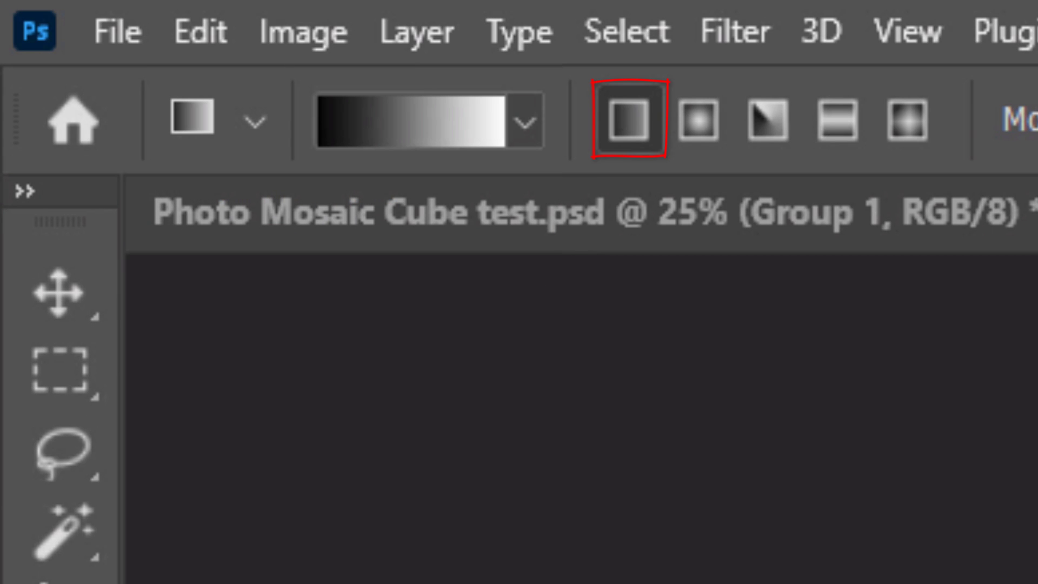
pyautogui.moveTo(424, 122)
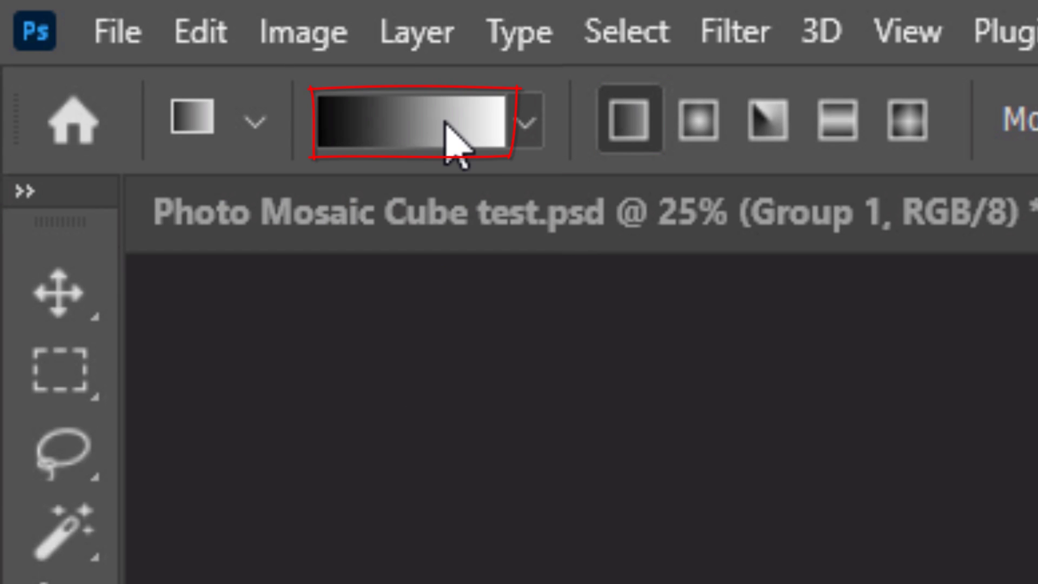
# Step: Pick a linear black-white gradient for the shadow mask, then shift-select the cube layers
pyautogui.click(411, 122)
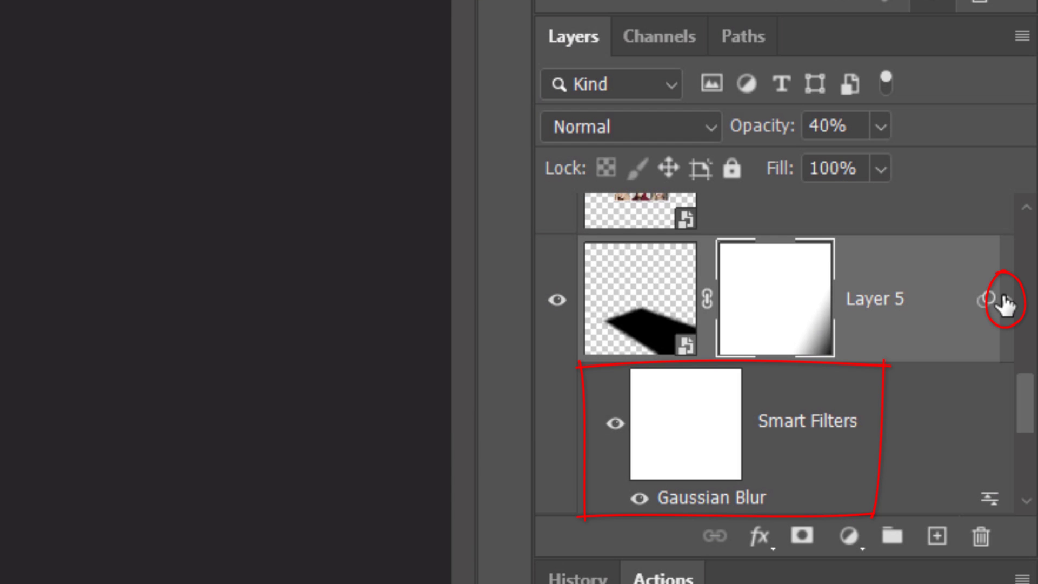
pyautogui.scroll(-3)
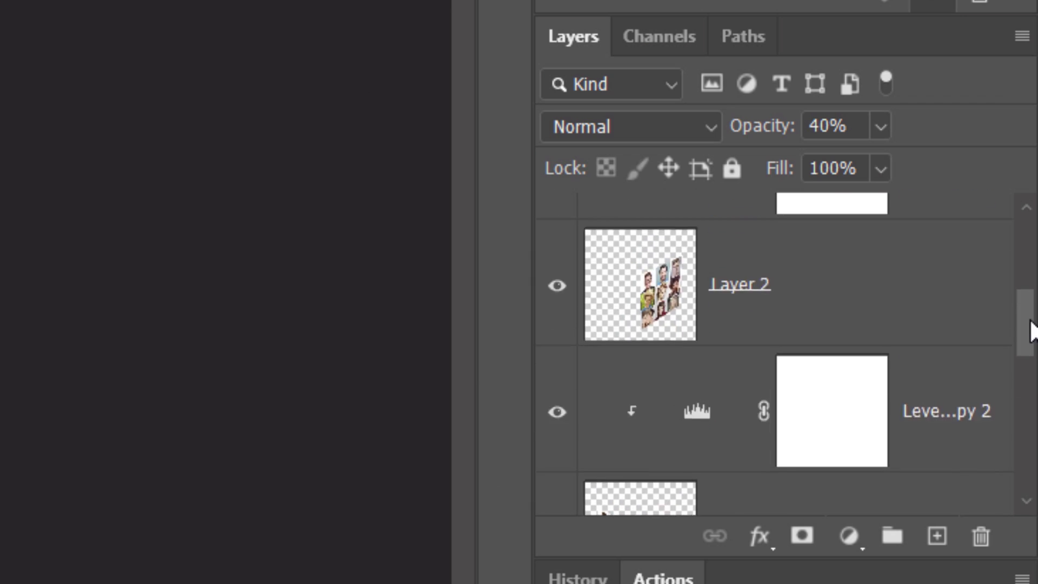
pyautogui.scroll(-3)
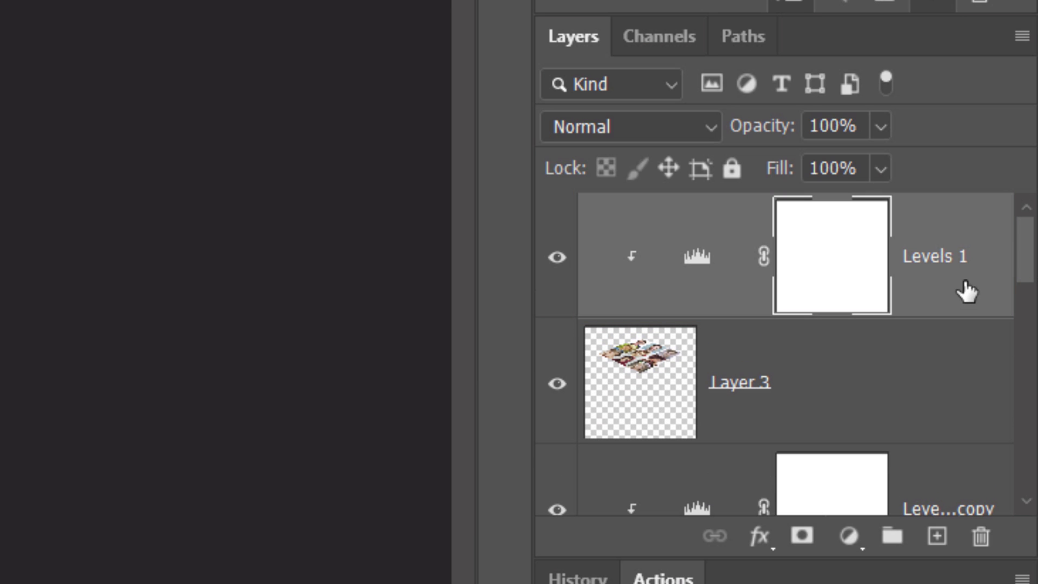
pyautogui.scroll(-3)
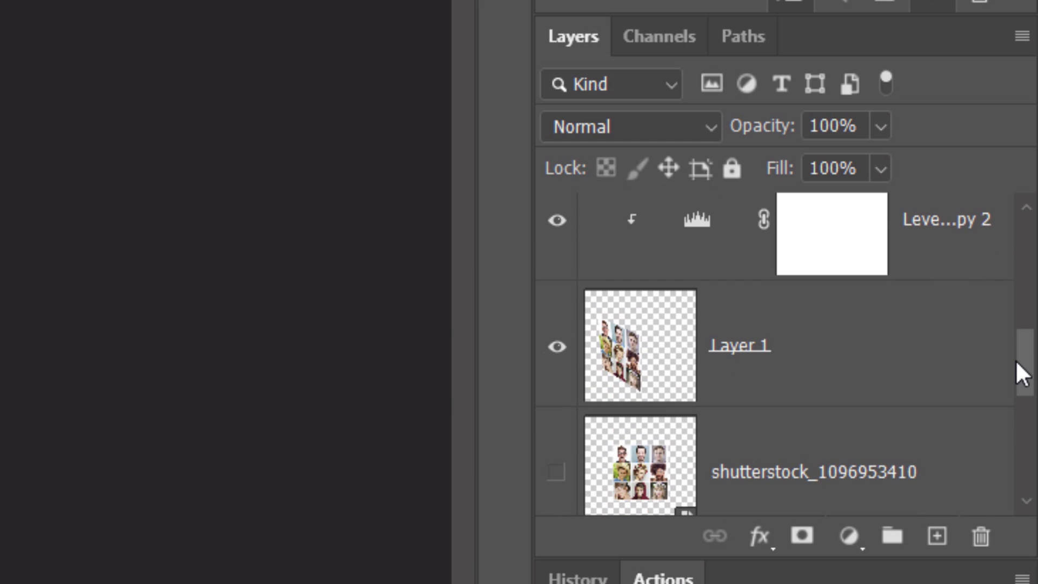
pyautogui.press('shift')
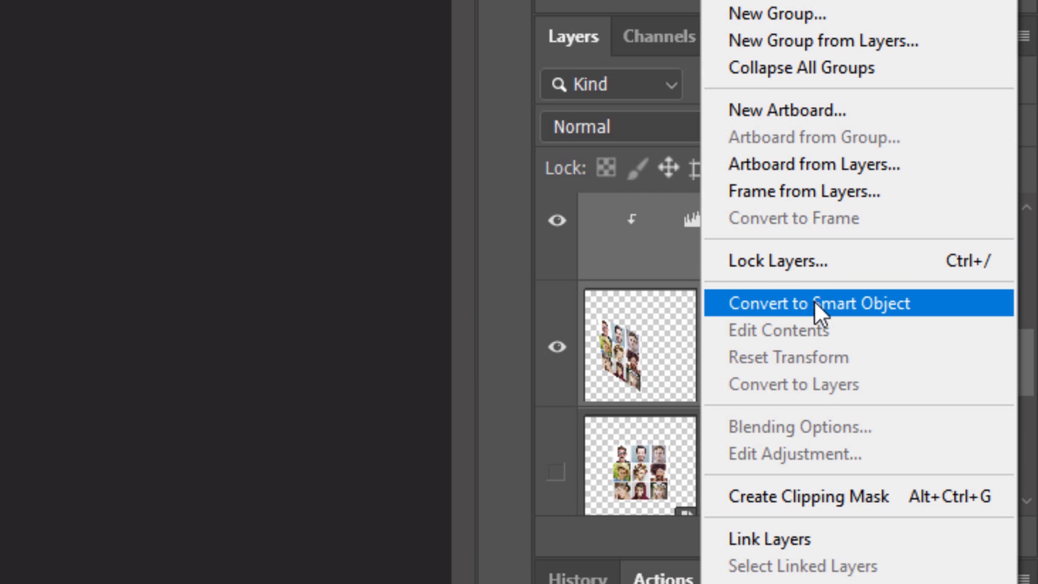
# Step: Convert the selected cube and Levels layers into one smart object and select it
pyautogui.click(817, 303)
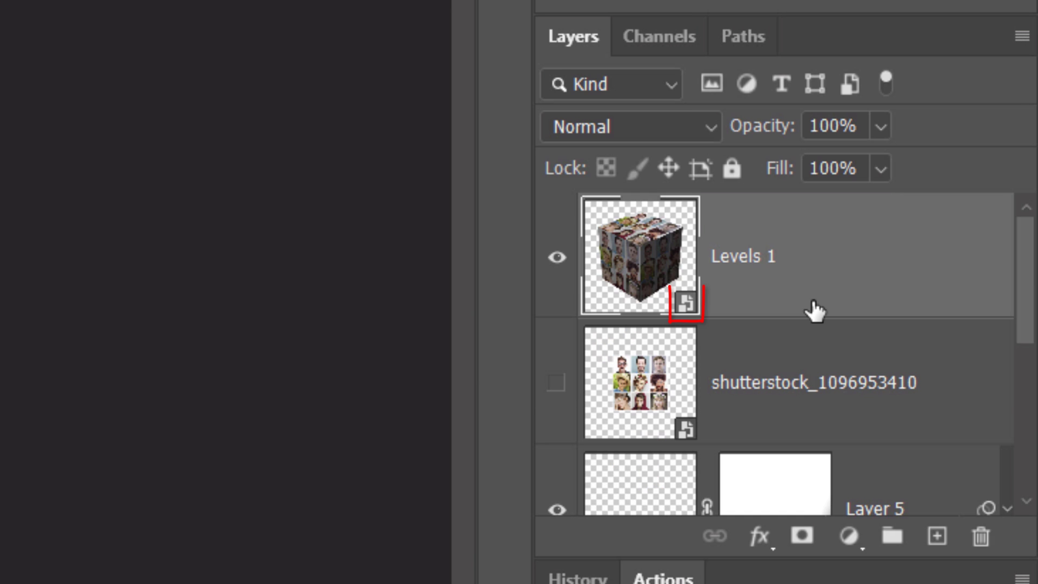
pyautogui.click(639, 109)
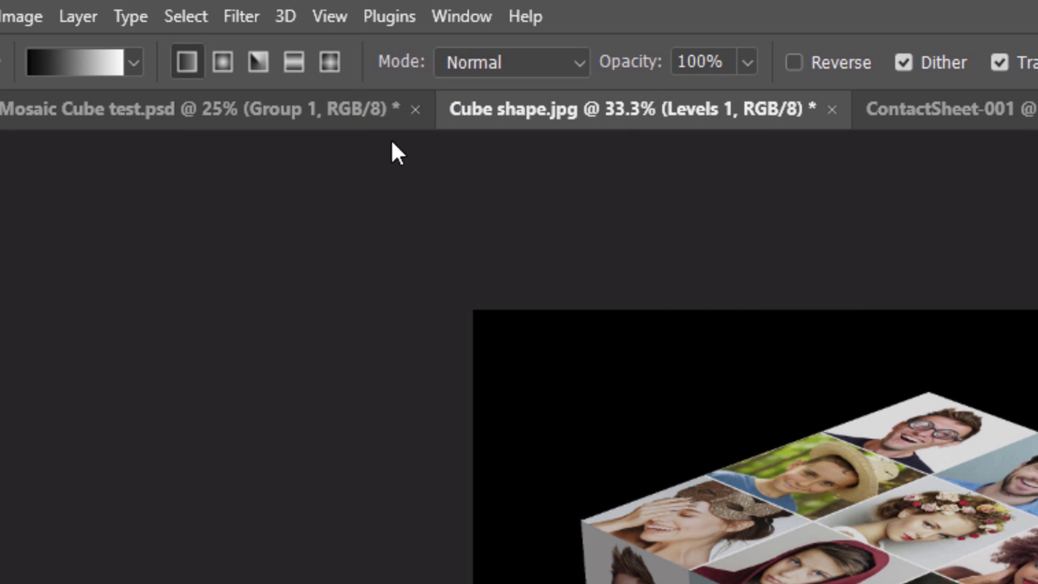
# Step: Apply a 3-pixel Gaussian Blur smart filter to the cube smart object
pyautogui.click(240, 16)
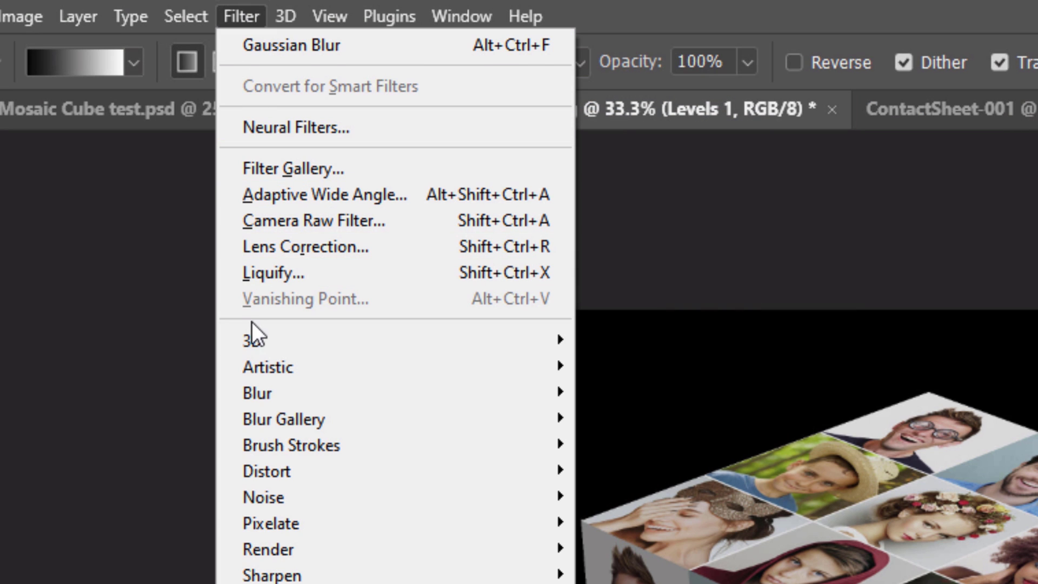
pyautogui.moveTo(257, 391)
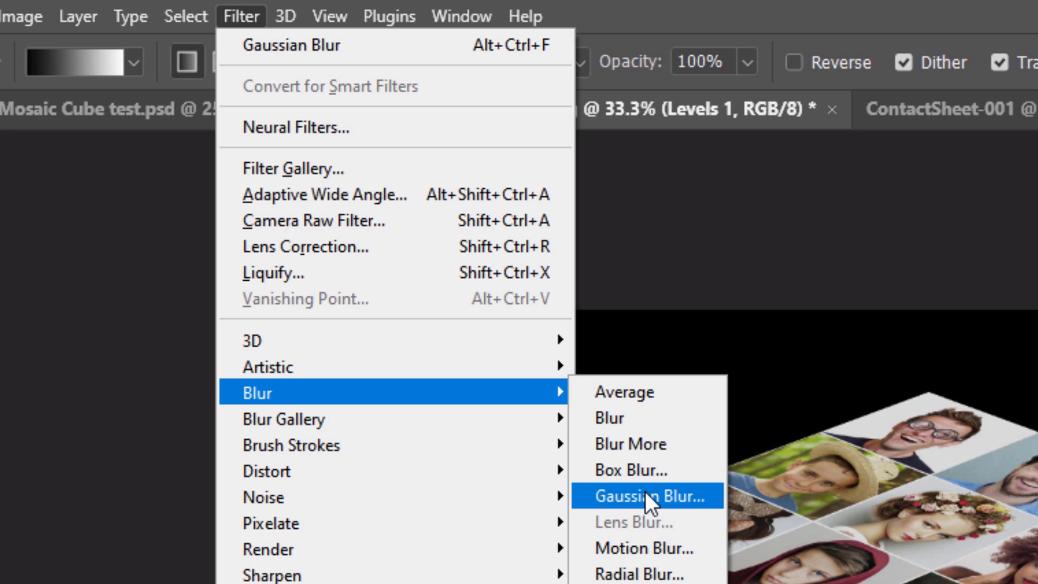
pyautogui.click(645, 495)
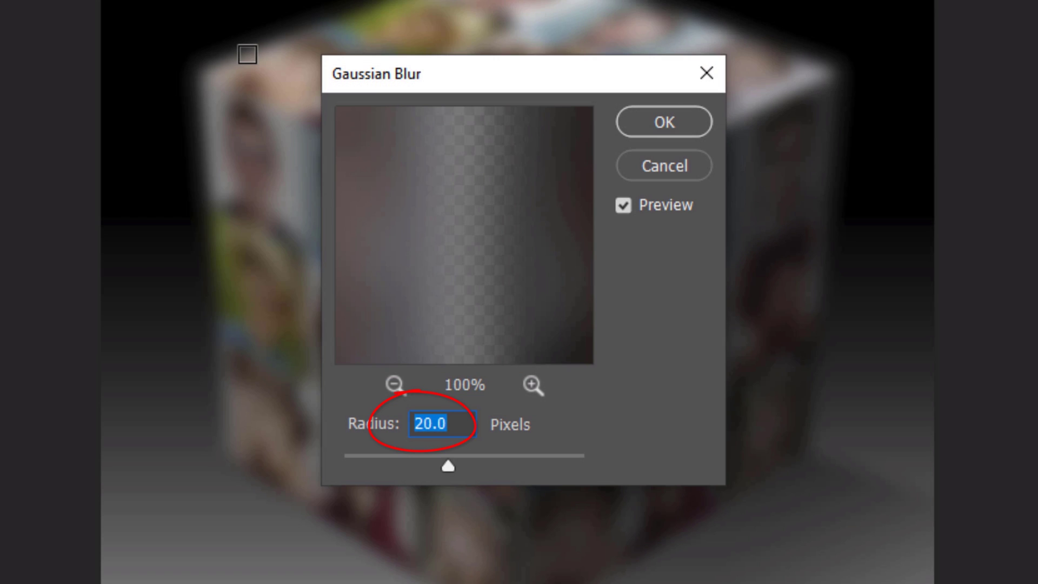
pyautogui.write('3')
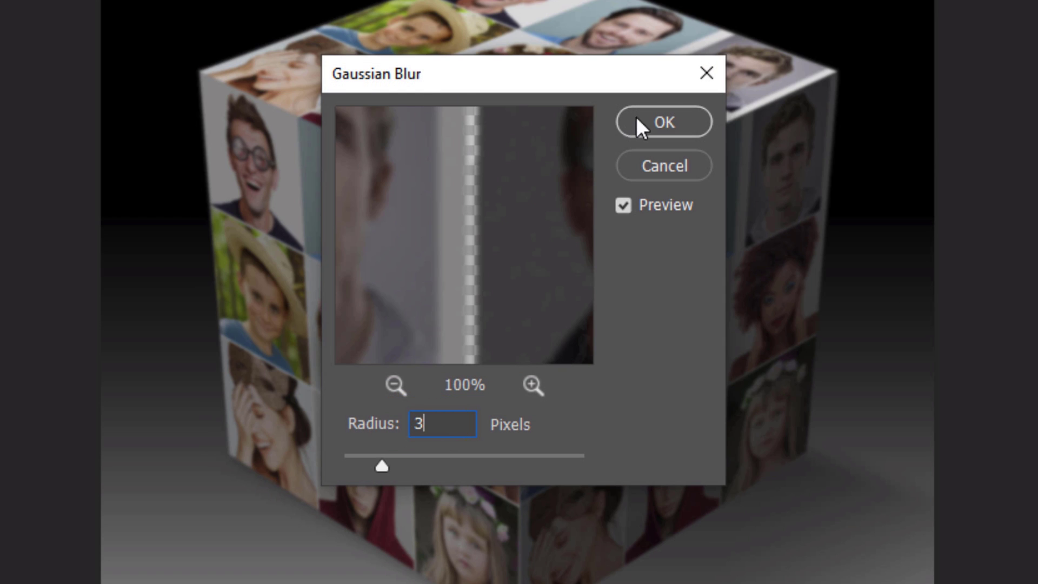
pyautogui.click(663, 123)
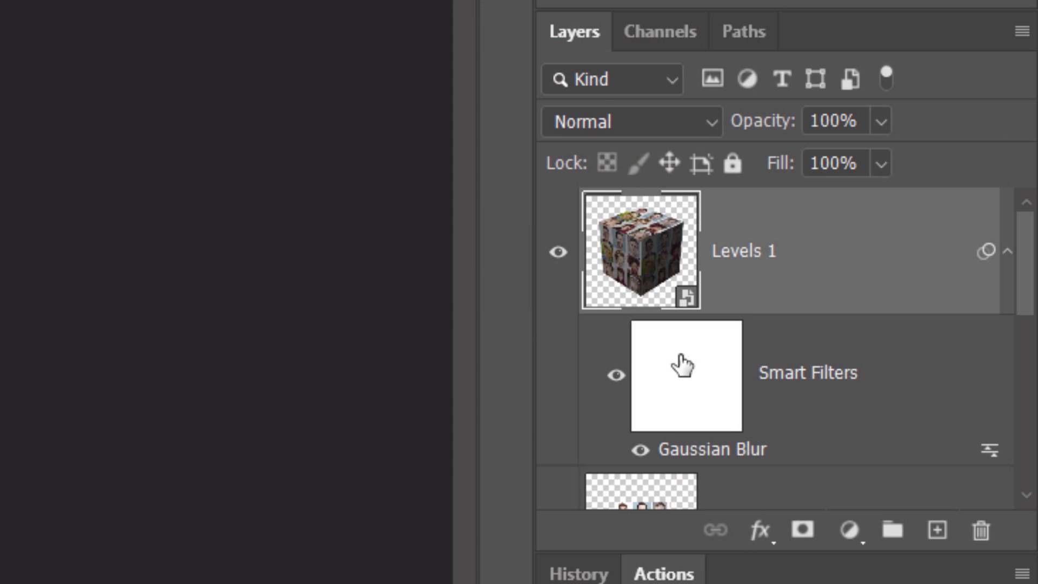
# Step: Select the smart filter mask and switch the Gradient tool to a diamond gradient
pyautogui.click(687, 376)
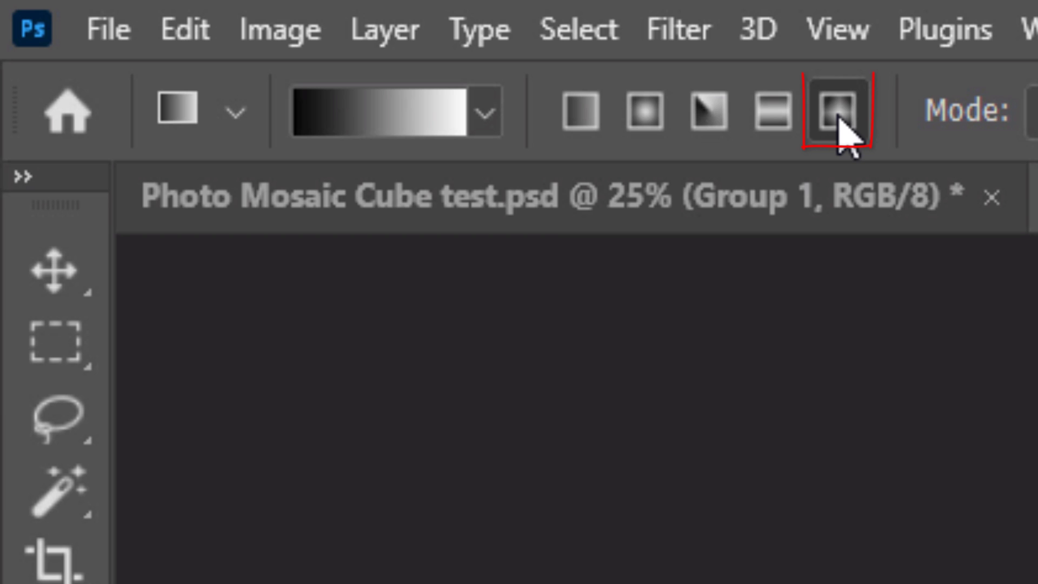
pyautogui.click(839, 109)
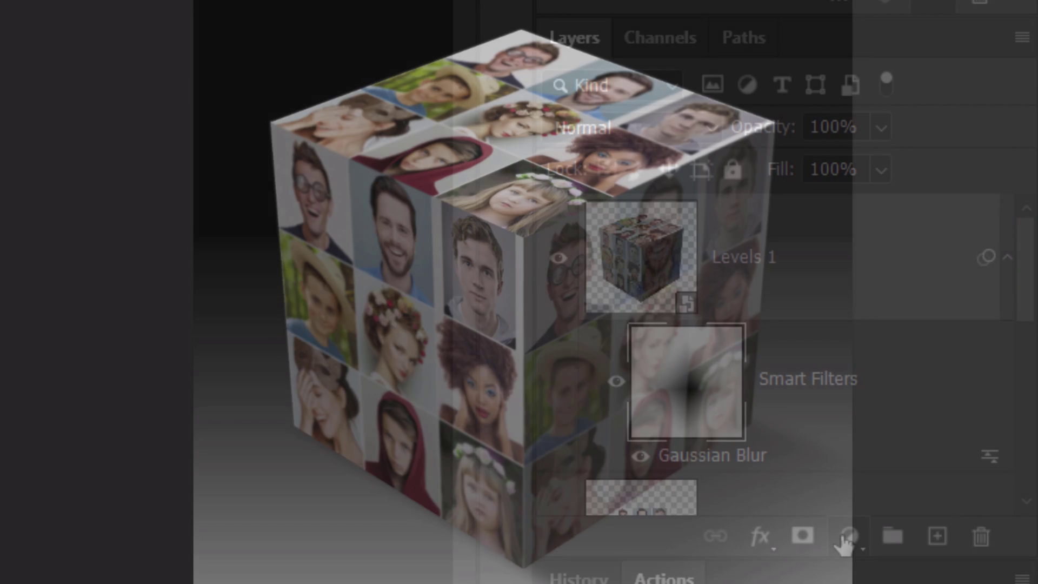
# Step: Add a Levels adjustment above the cube with the white input at 220
pyautogui.click(845, 536)
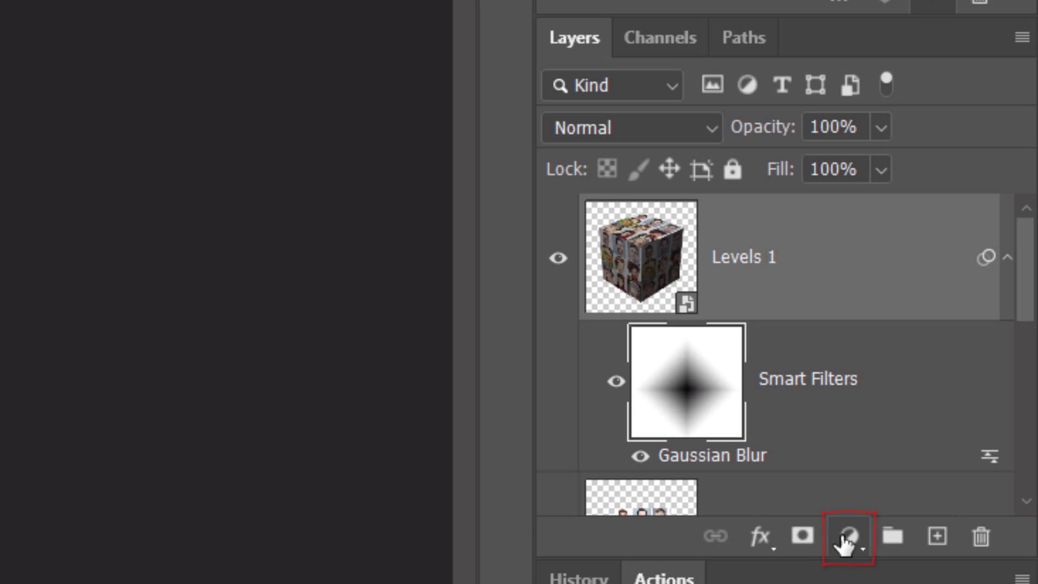
pyautogui.click(849, 536)
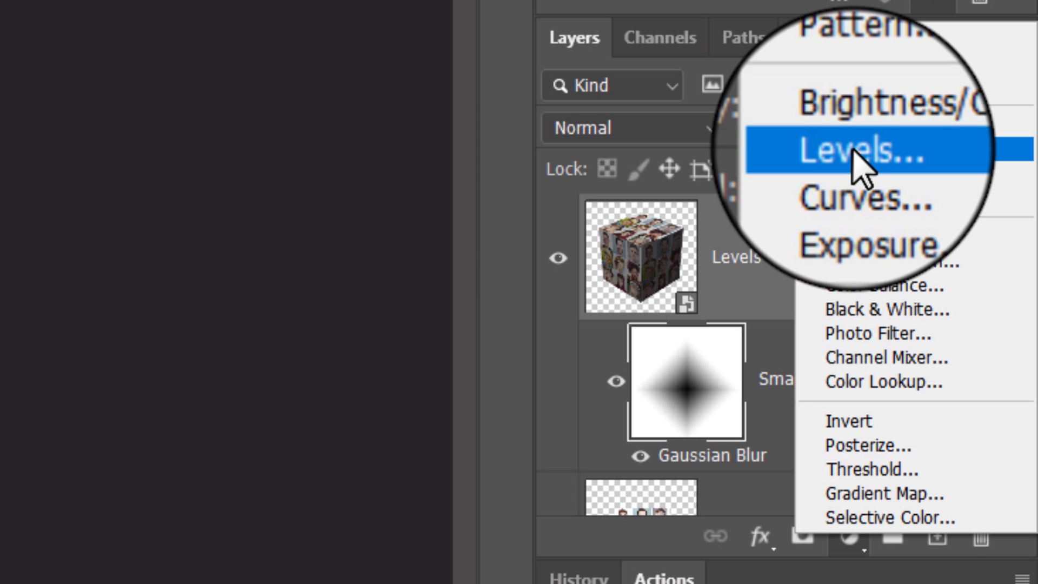
pyautogui.click(854, 151)
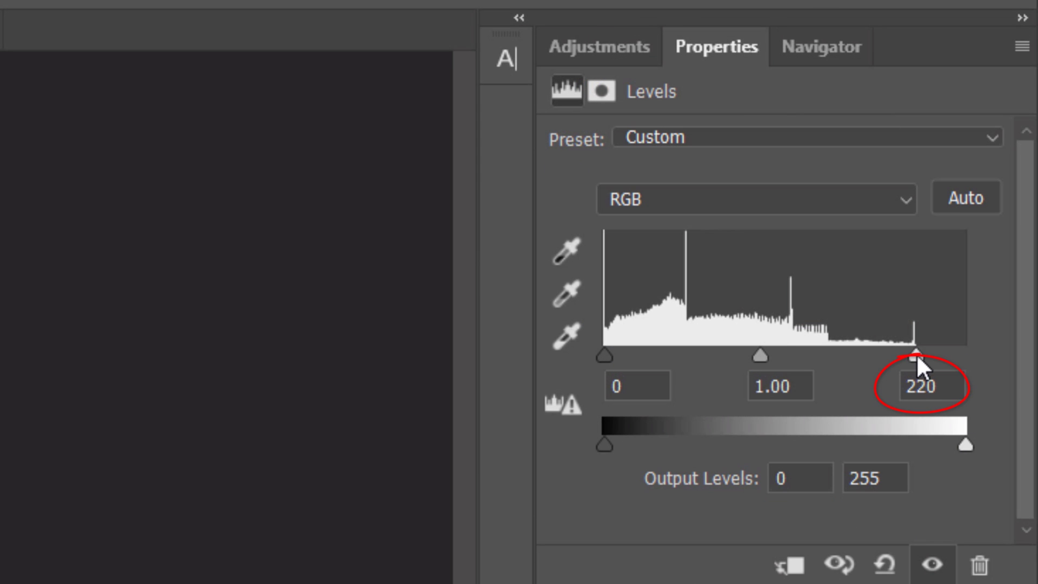
pyautogui.moveTo(732, 238)
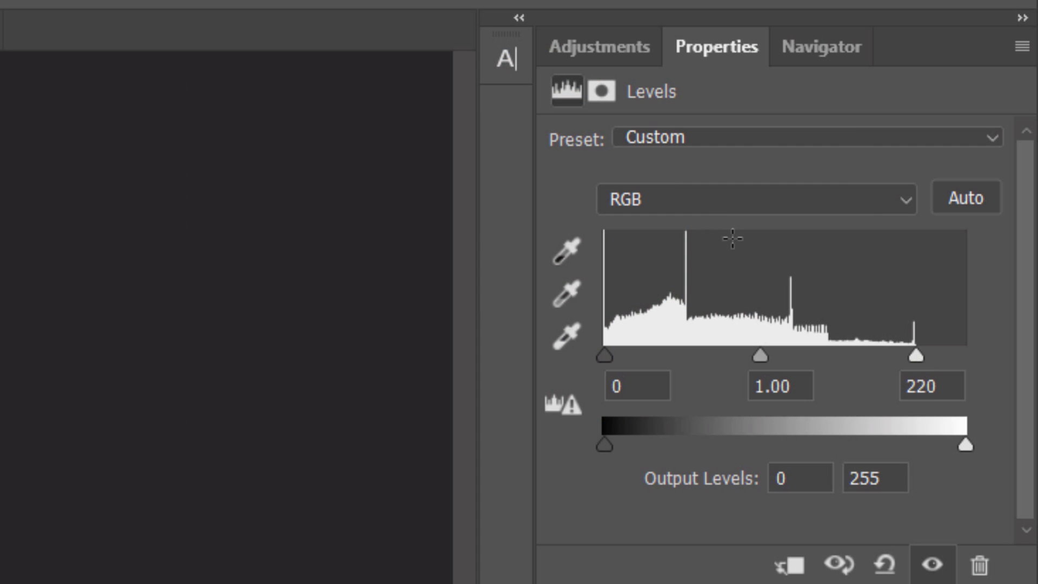
# Step: Add a Vibrance adjustment layer from the Adjustments panel
pyautogui.click(597, 46)
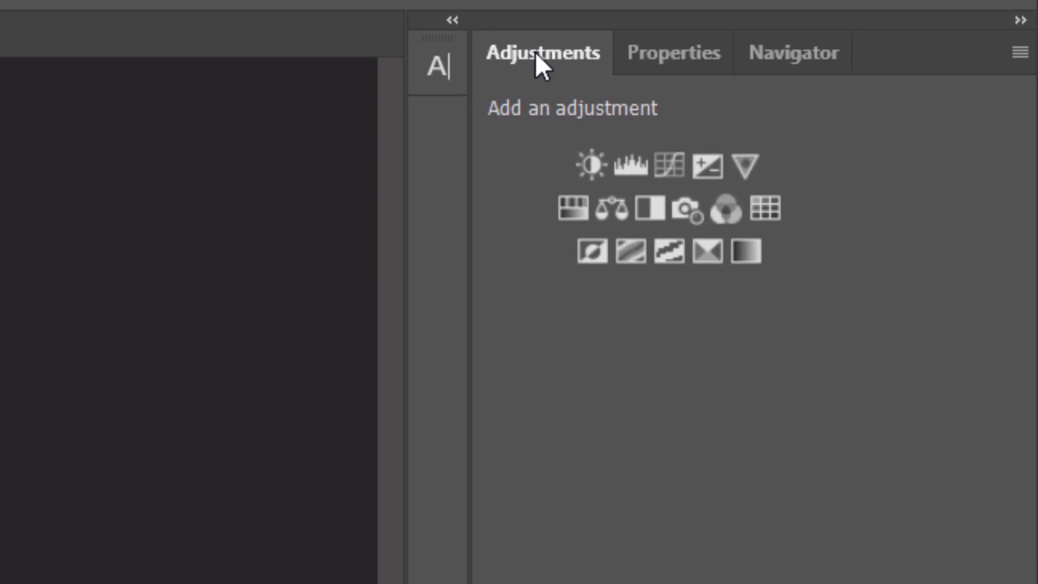
pyautogui.moveTo(712, 187)
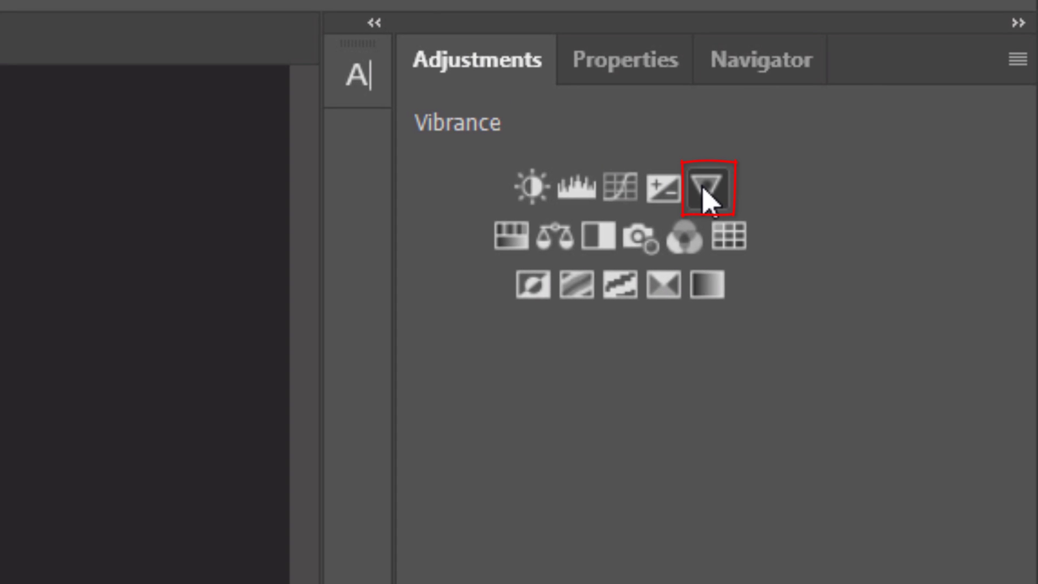
pyautogui.click(705, 191)
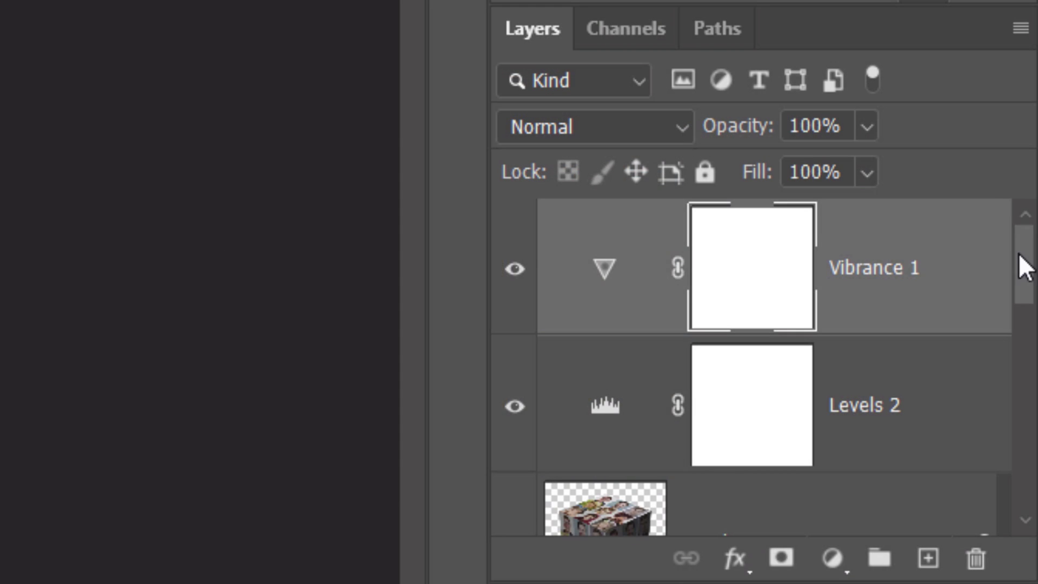
# Step: Collapse the cube's smart filters and duplicate Levels 1 with Ctrl+J
pyautogui.scroll(-3)
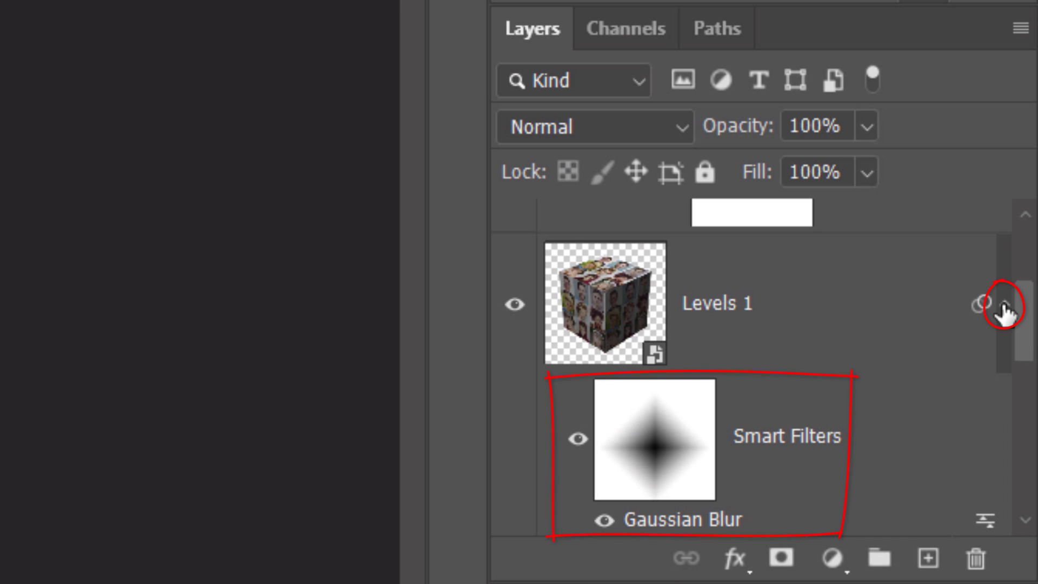
pyautogui.click(1003, 303)
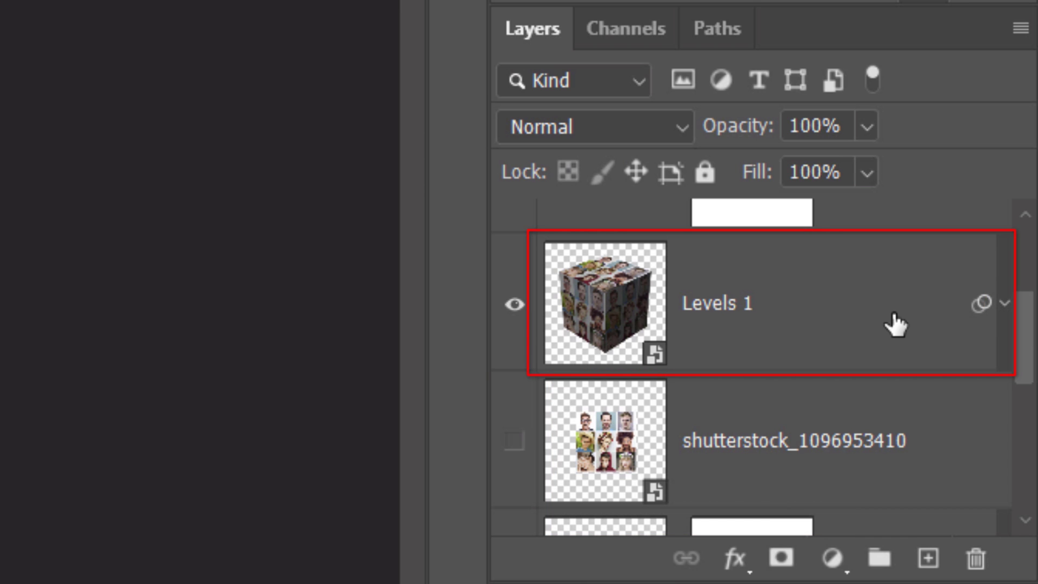
pyautogui.press('ctrl+j')
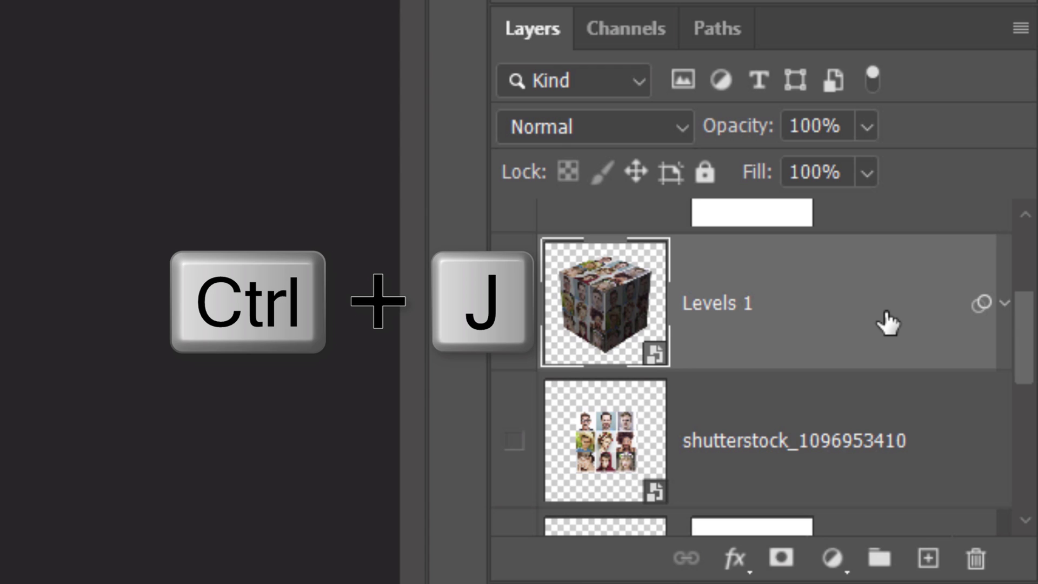
pyautogui.press('ctrl+j')
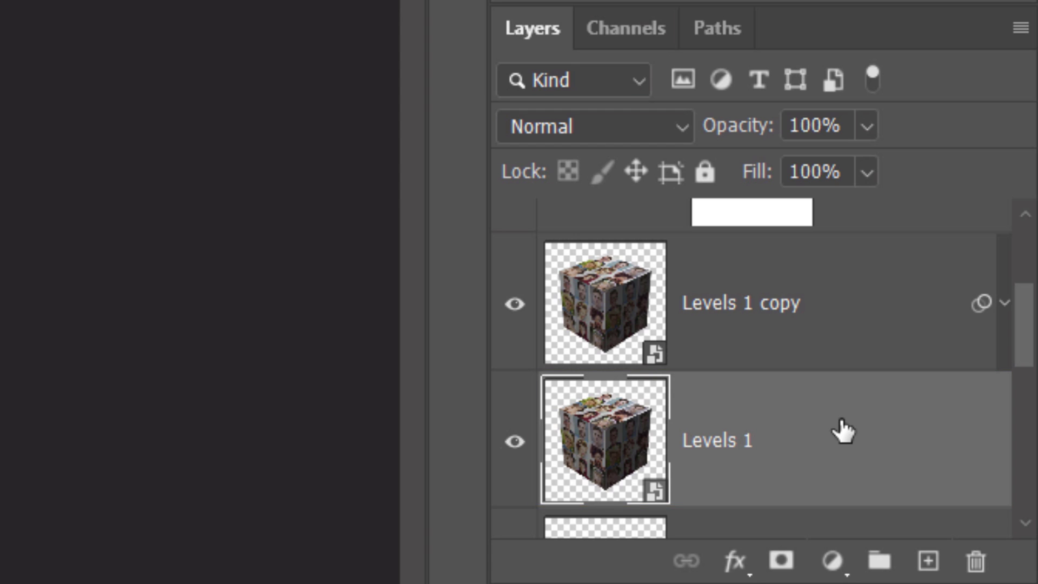
# Step: Set the original Levels 1 cube layer to 50% opacity
pyautogui.click(815, 125)
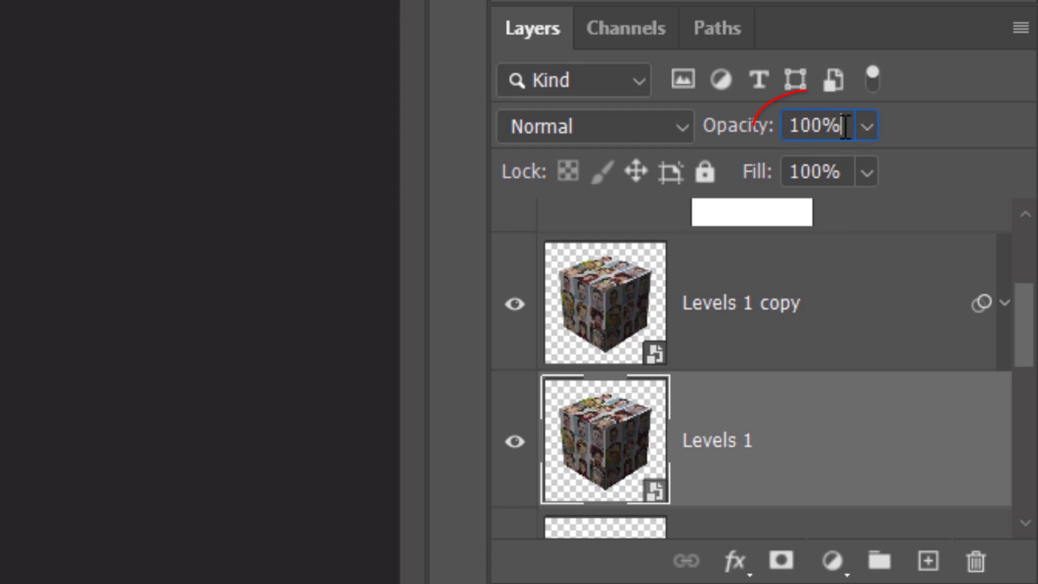
pyautogui.write('50%')
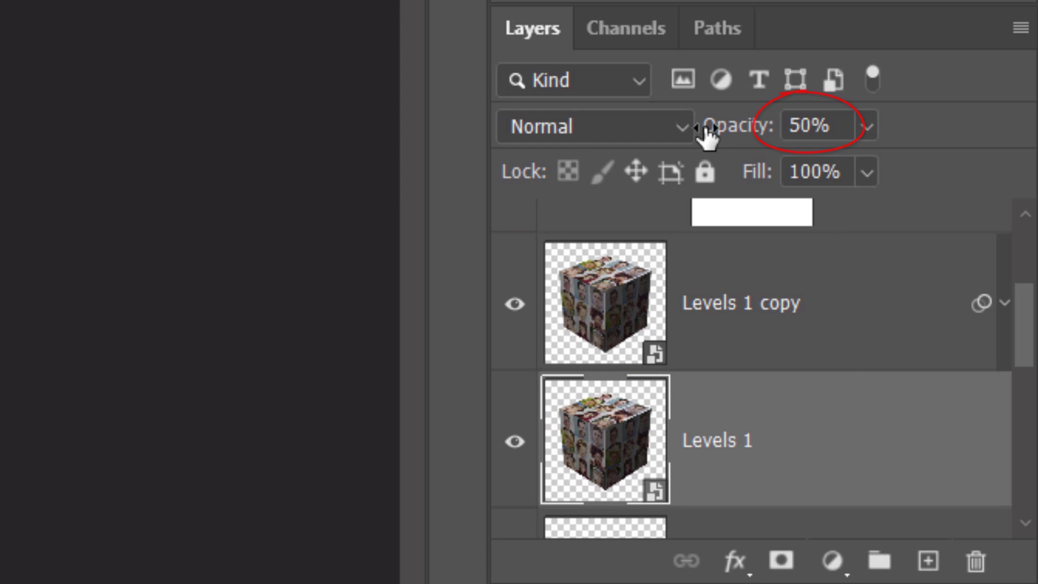
pyautogui.press('v')
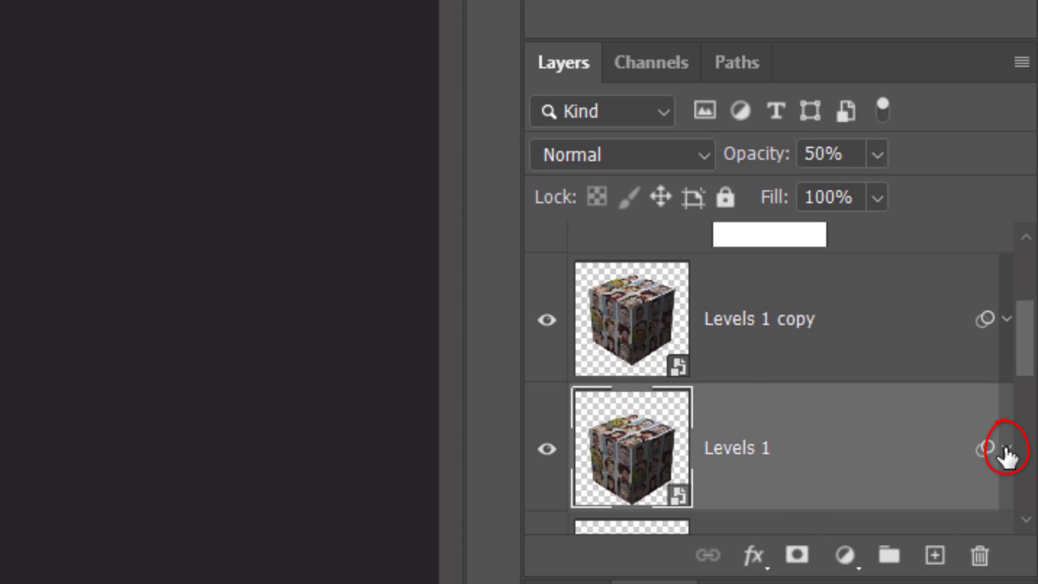
# Step: Raise the half-opacity cube's Gaussian Blur radius to 20 px
pyautogui.click(1003, 449)
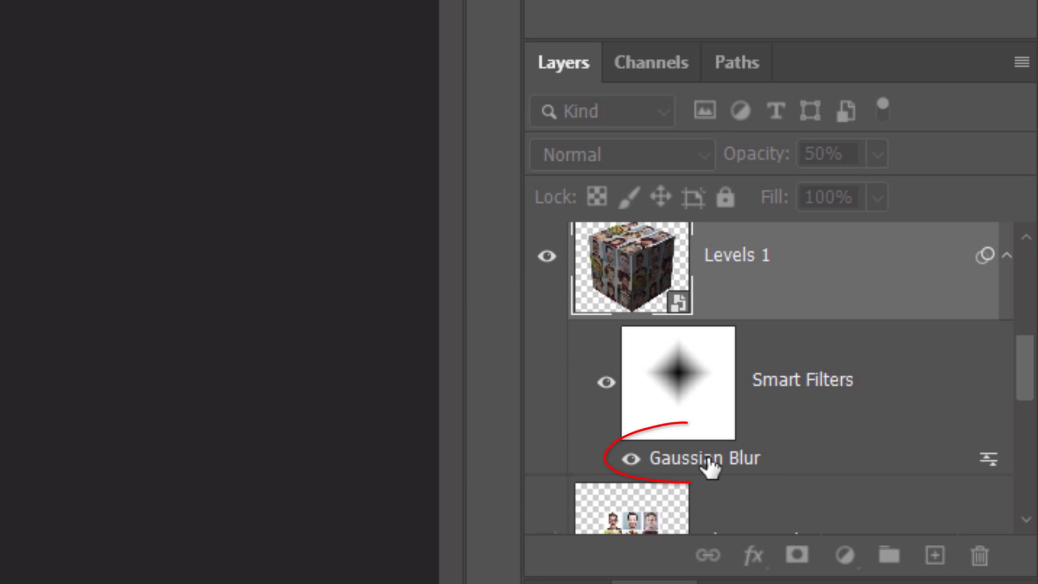
pyautogui.doubleClick(705, 457)
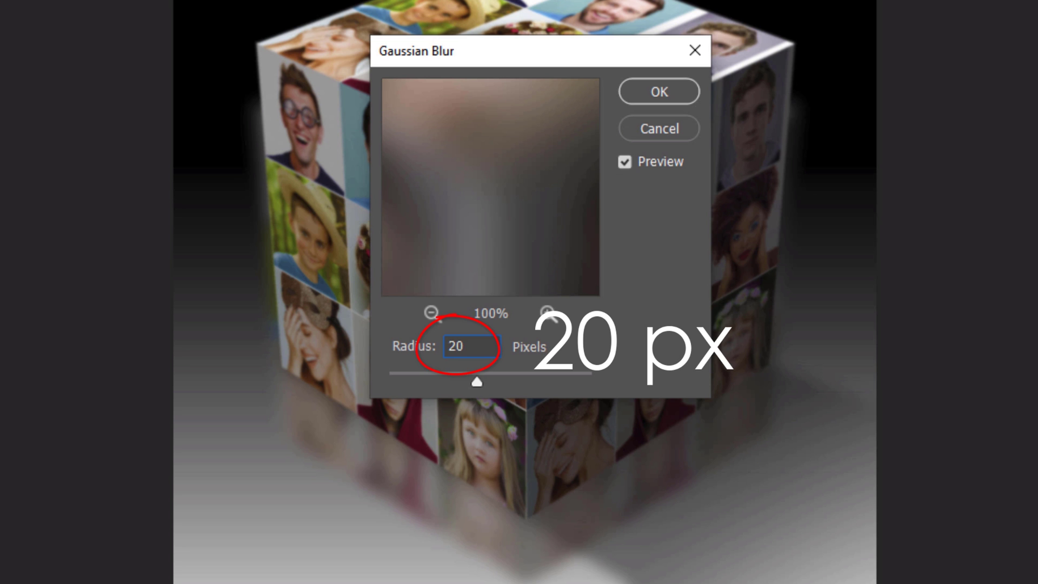
pyautogui.click(657, 91)
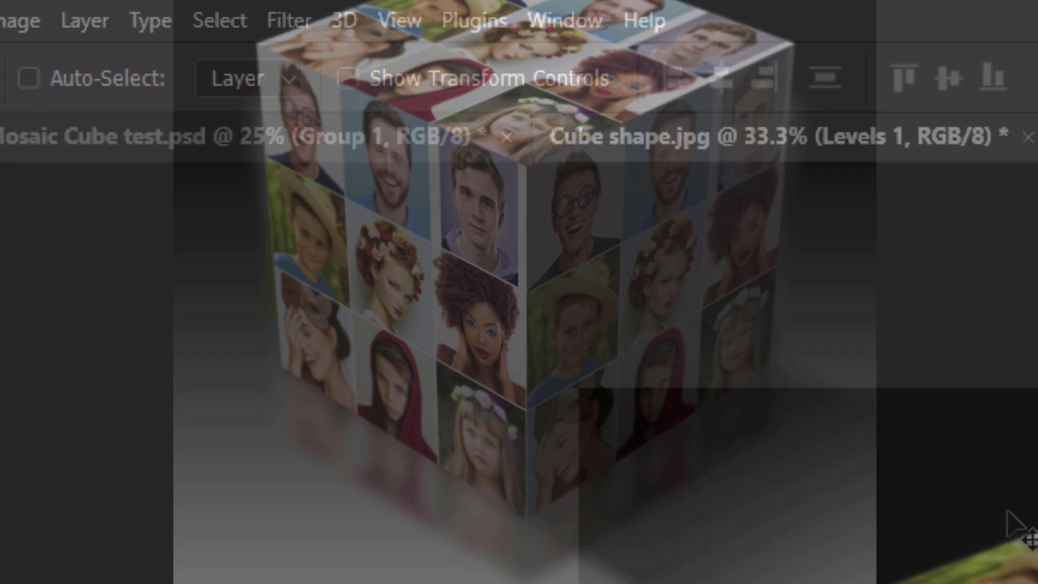
# Step: Add a Motion Blur at 90° with a 400-pixel distance to the same layer
pyautogui.click(288, 13)
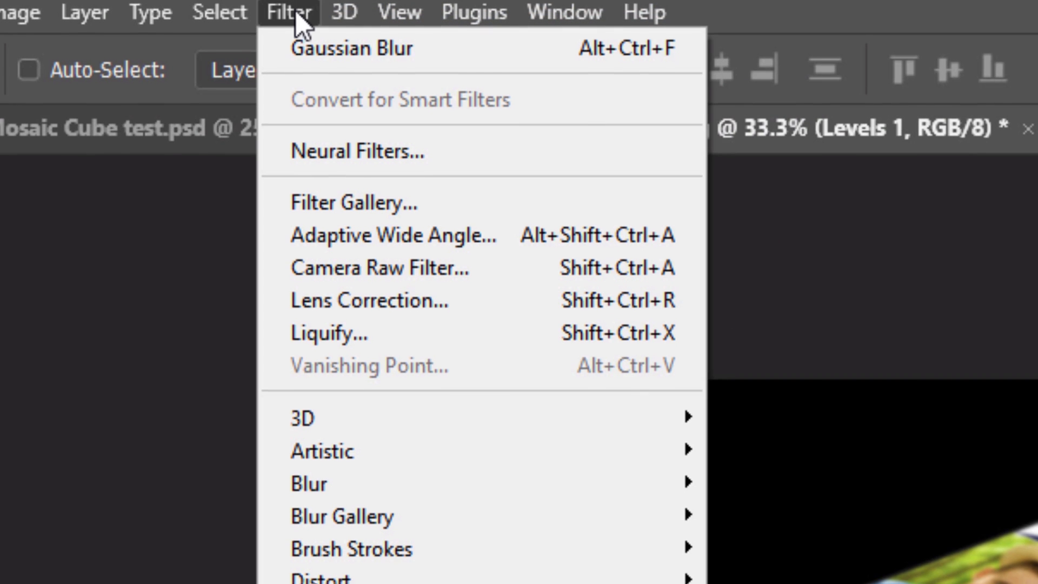
pyautogui.moveTo(308, 279)
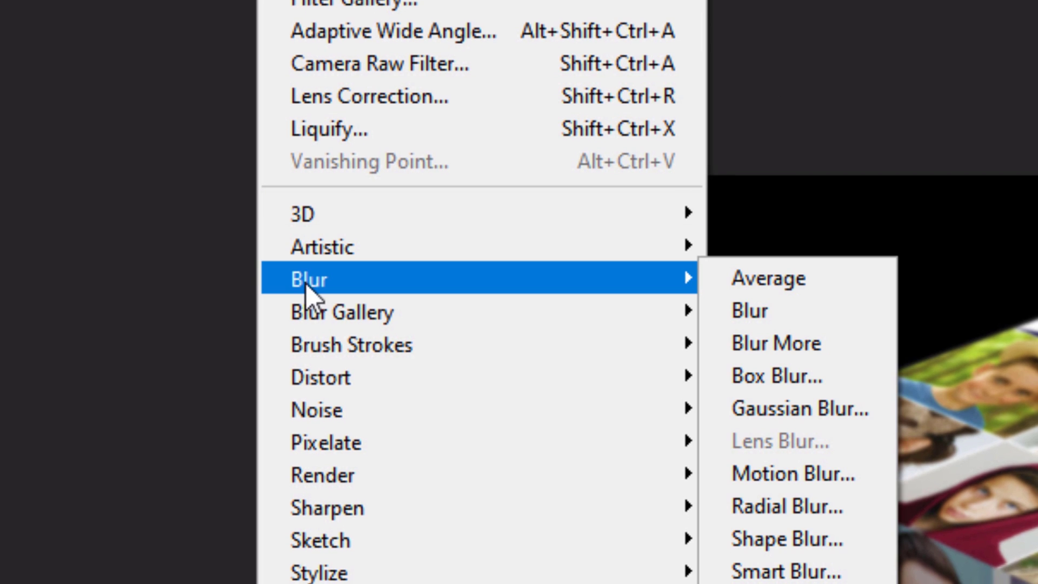
pyautogui.moveTo(786, 480)
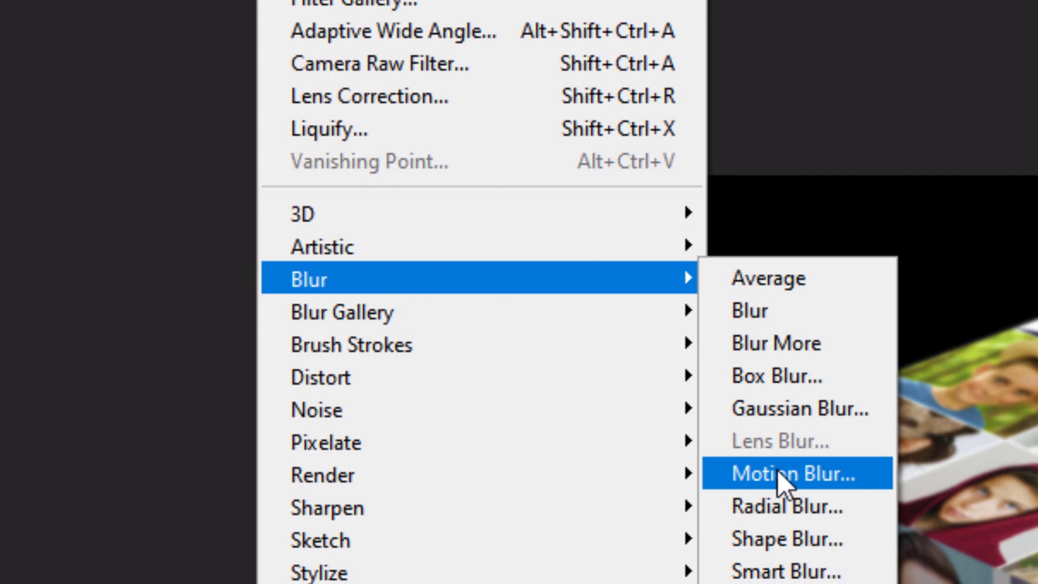
pyautogui.click(794, 473)
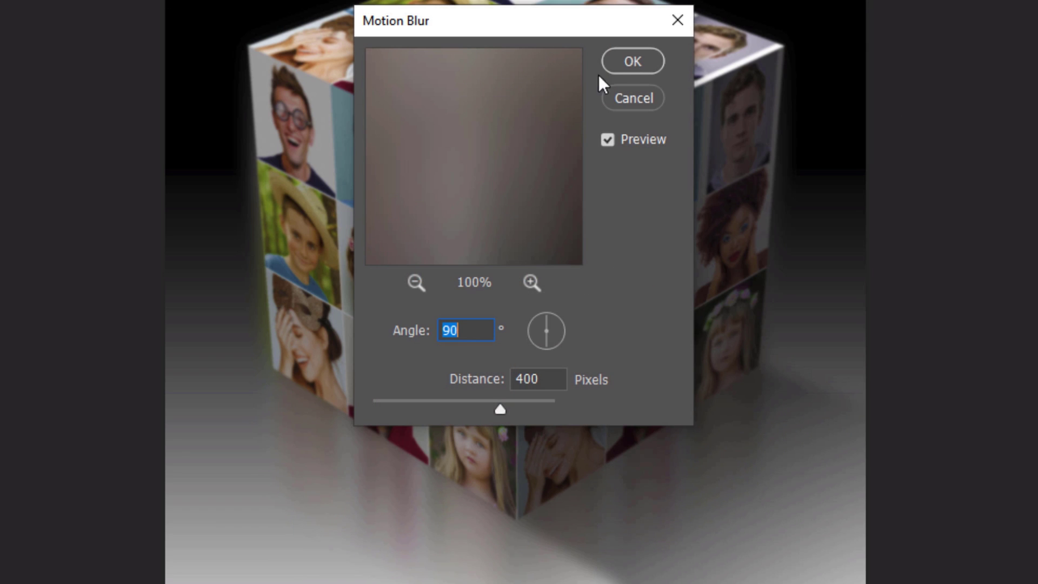
pyautogui.click(630, 61)
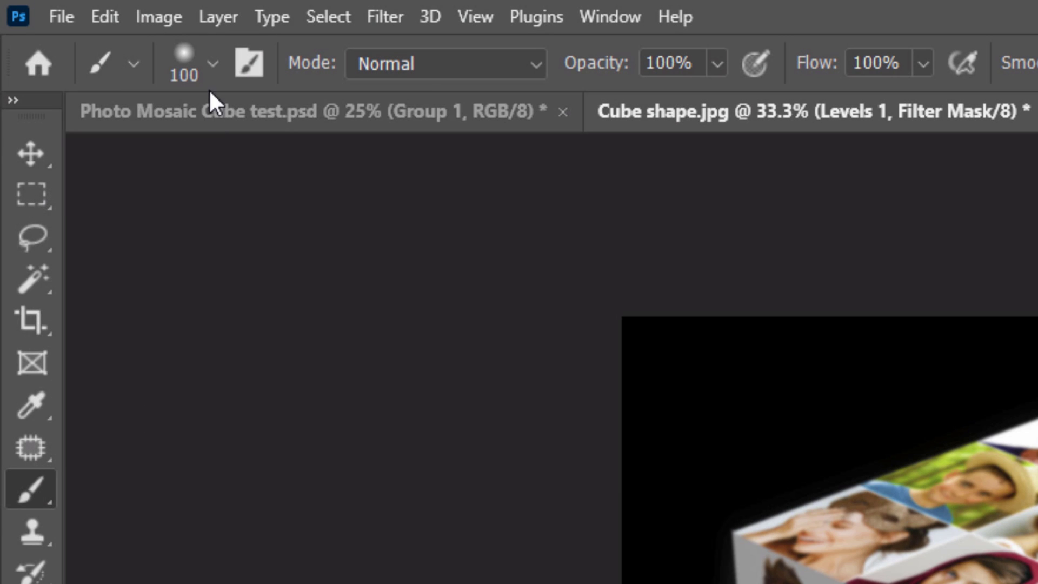
# Step: Pick a Soft Round 100 px, zero-hardness brush for painting the Levels 1 layer mask
pyautogui.click(214, 63)
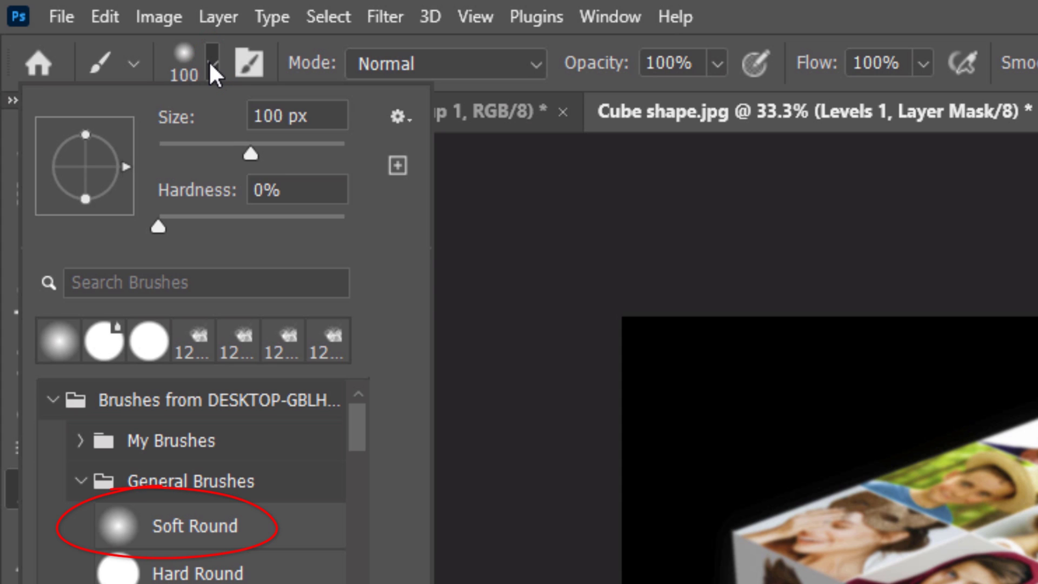